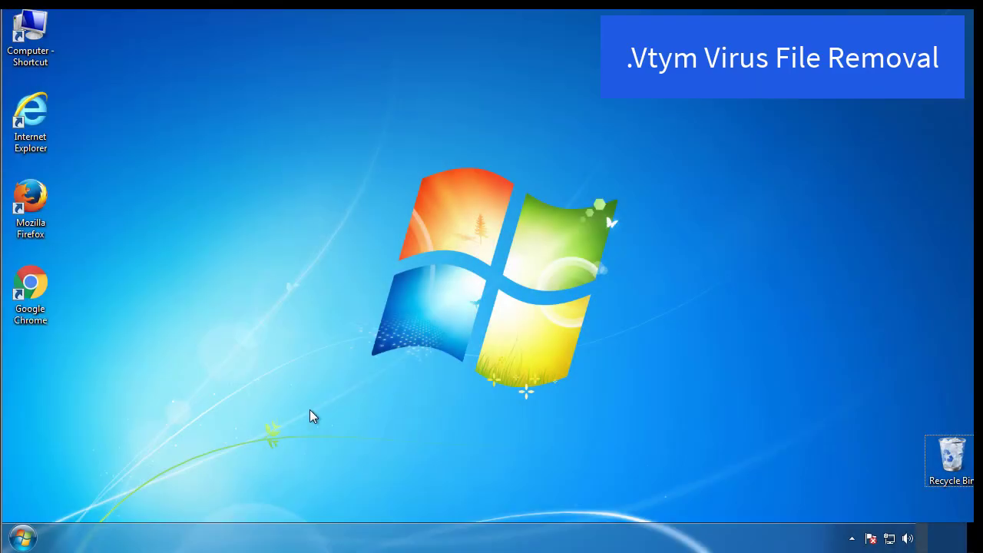
Step: Launch msconfig from Start search and enable Safe boot (Minimal) on the Boot tab, confirming with OK
click(22, 538)
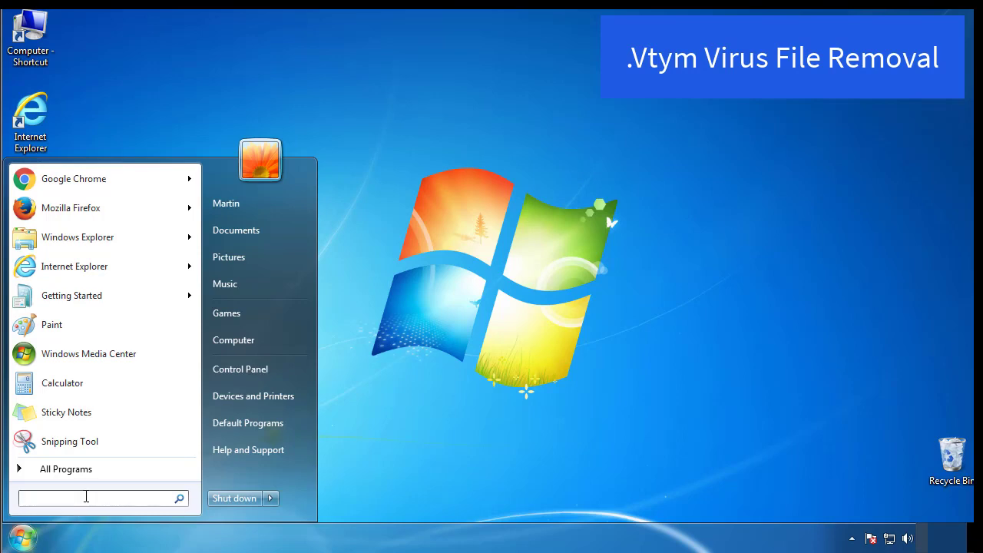
text(mscon)
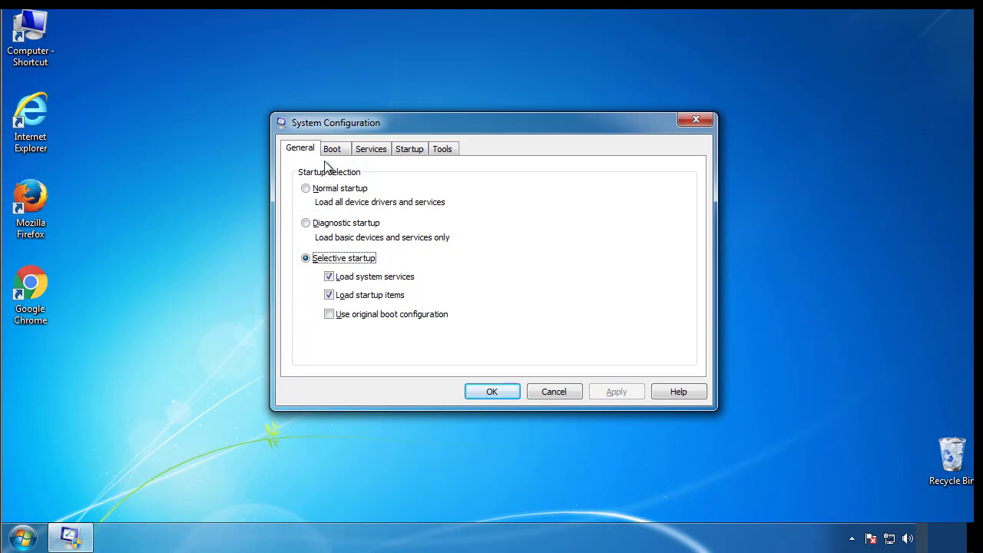
click(332, 147)
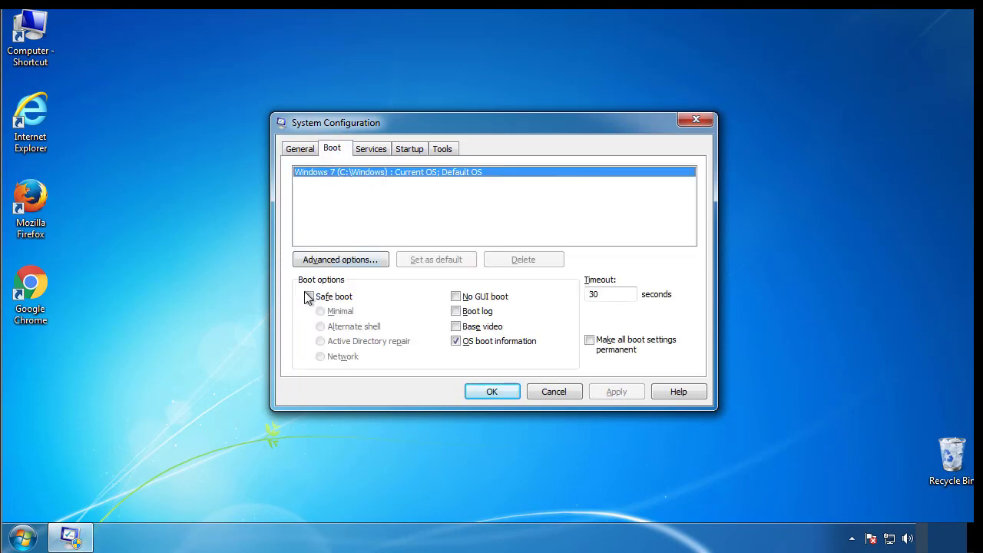
click(309, 295)
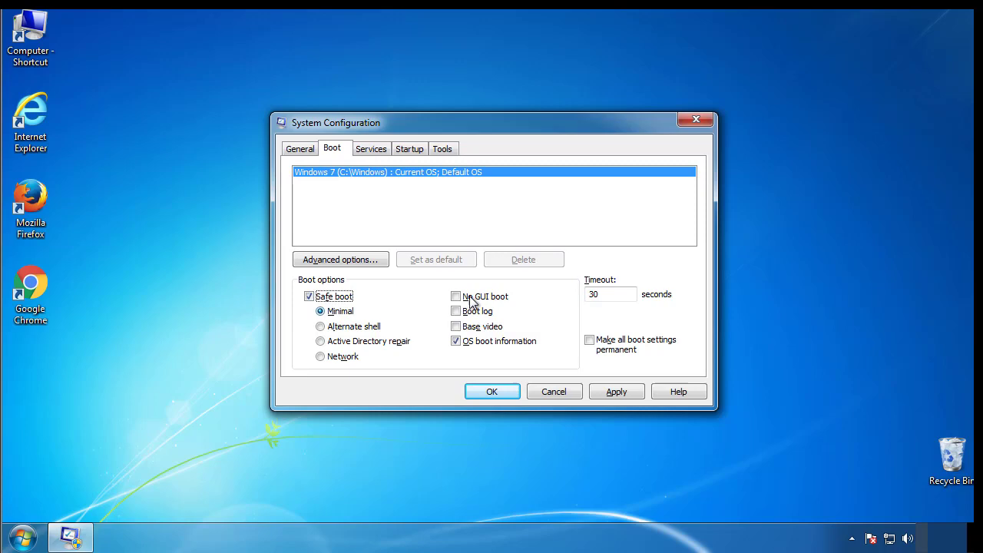
mouse_move(491, 391)
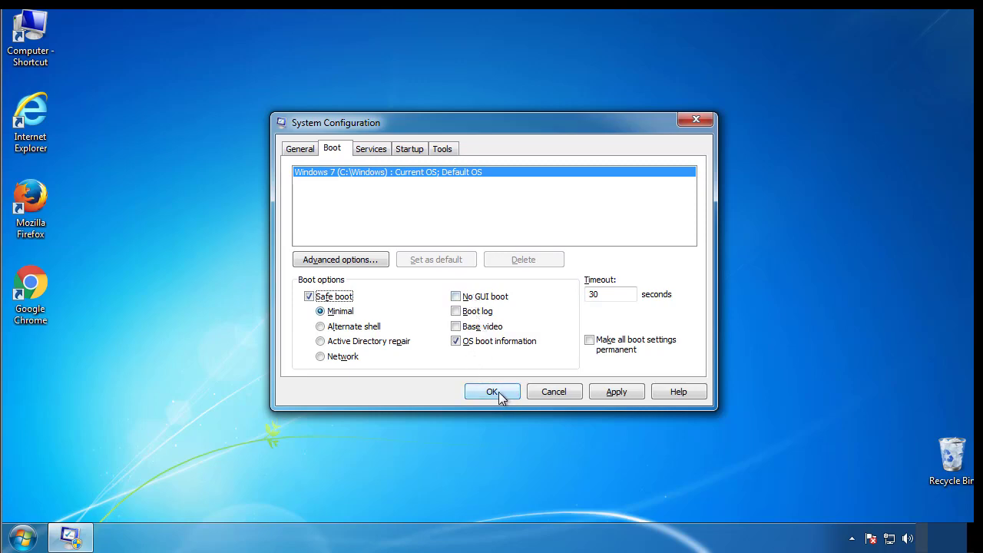
click(492, 392)
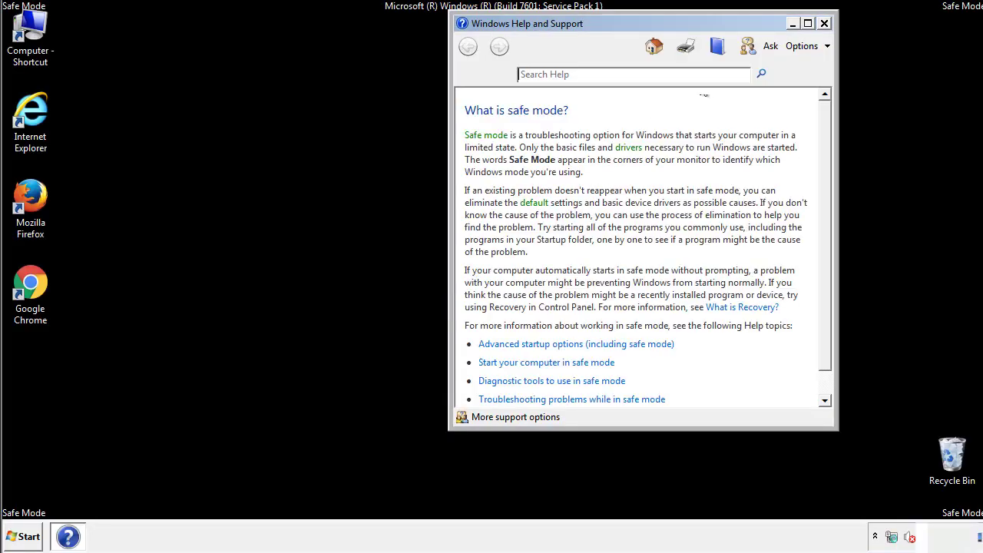
Step: Dismiss the Safe Mode help, set Folder Options' View to show hidden files, folders and drives, then close Control Panel
click(824, 23)
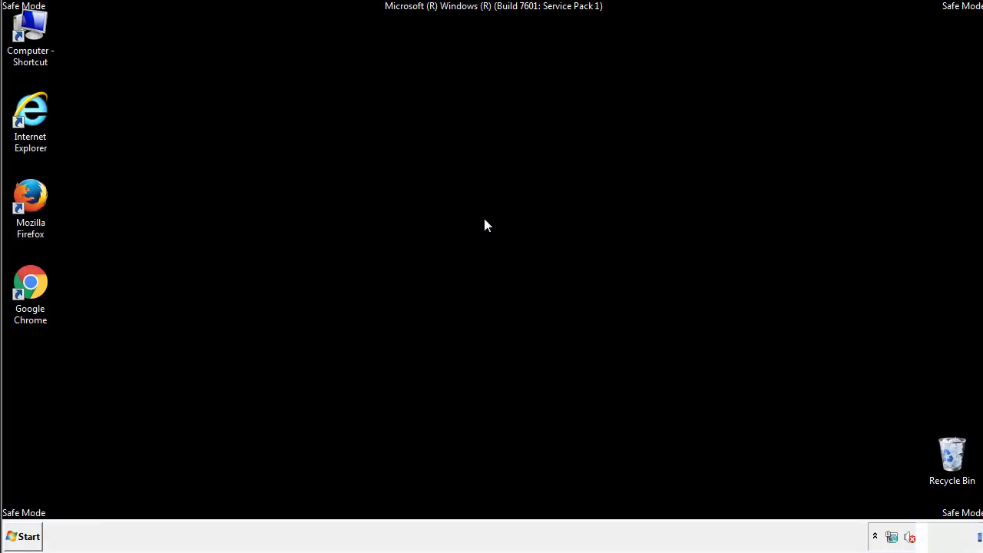
click(23, 537)
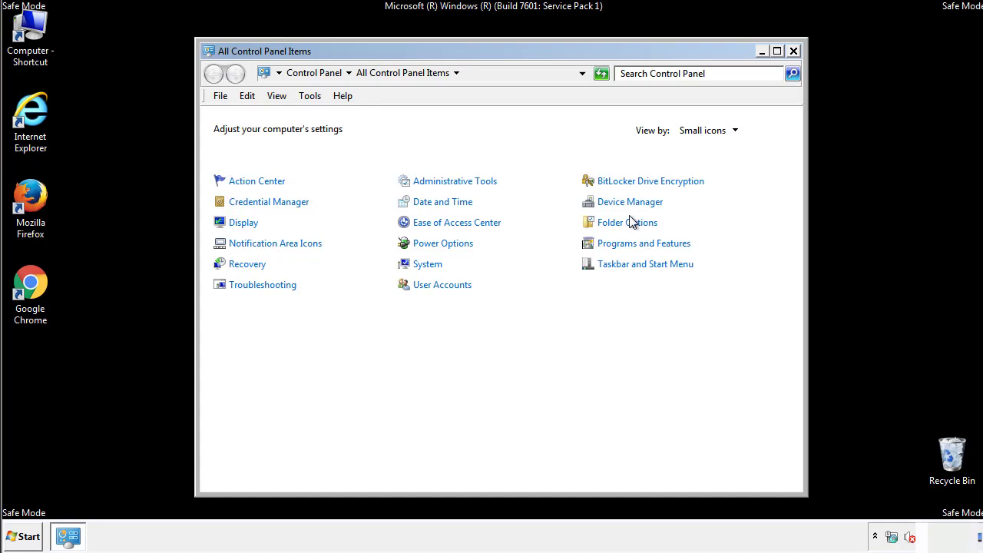
click(627, 221)
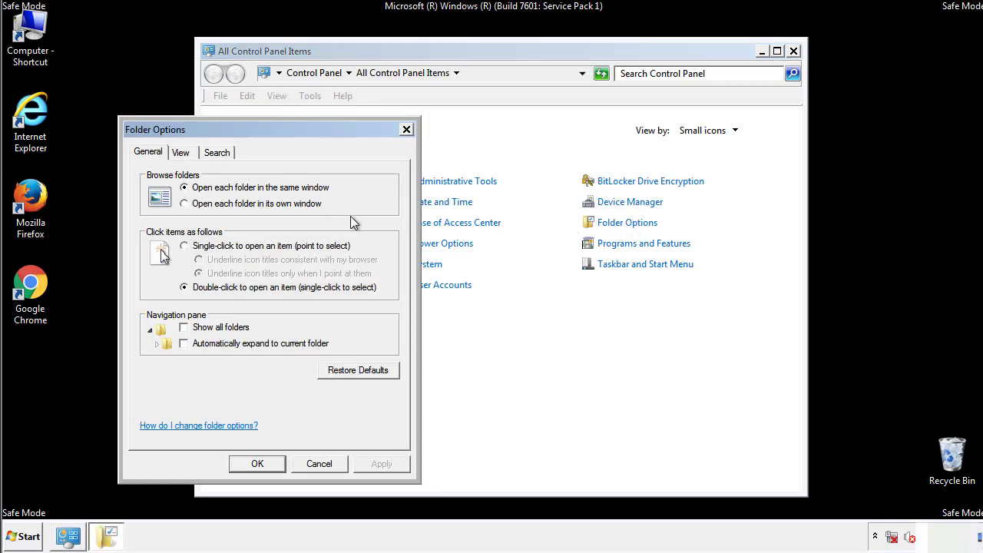
click(181, 152)
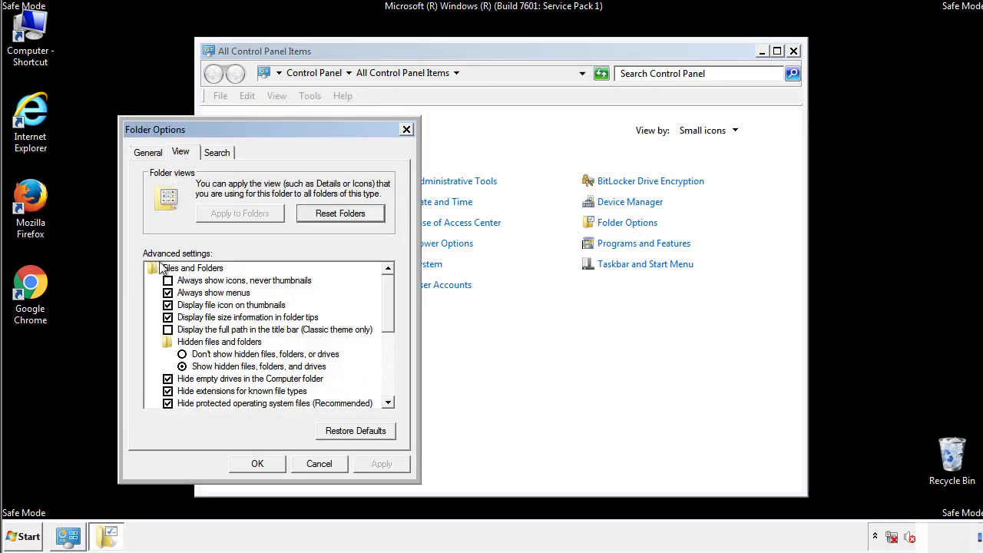
mouse_move(212, 369)
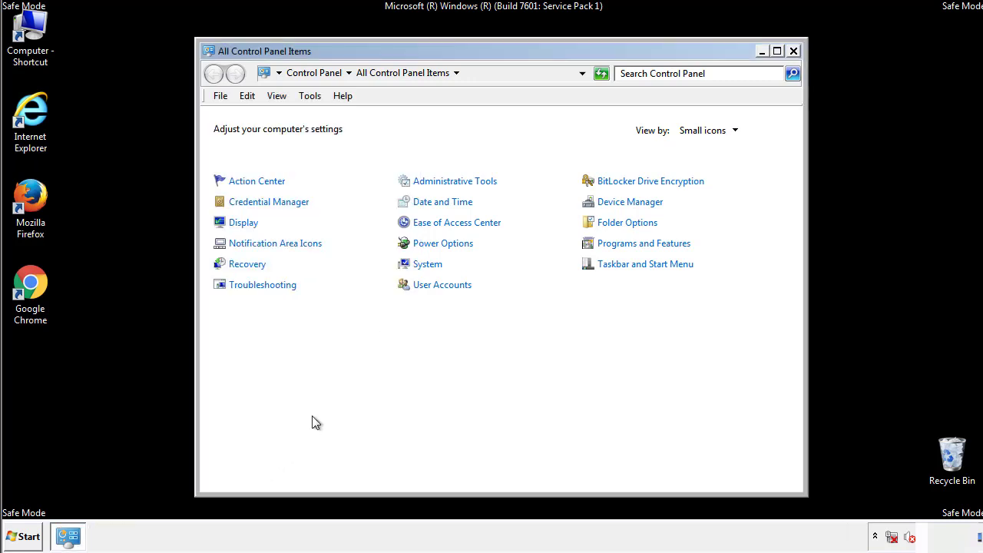
click(793, 51)
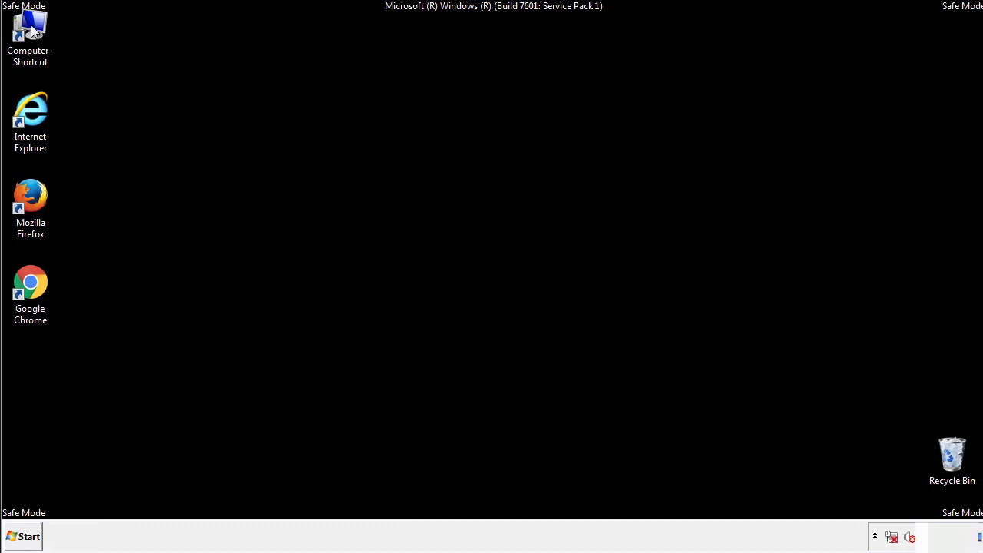
Step: Browse from Computer into C:\Windows\System32\drivers\etc to list the hosts file
double_click(31, 34)
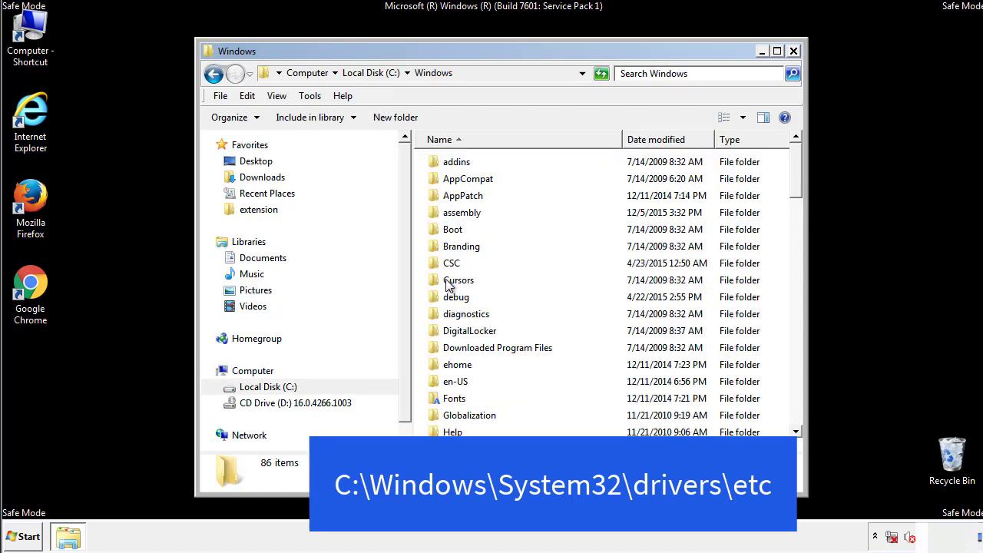
scroll(down, 3)
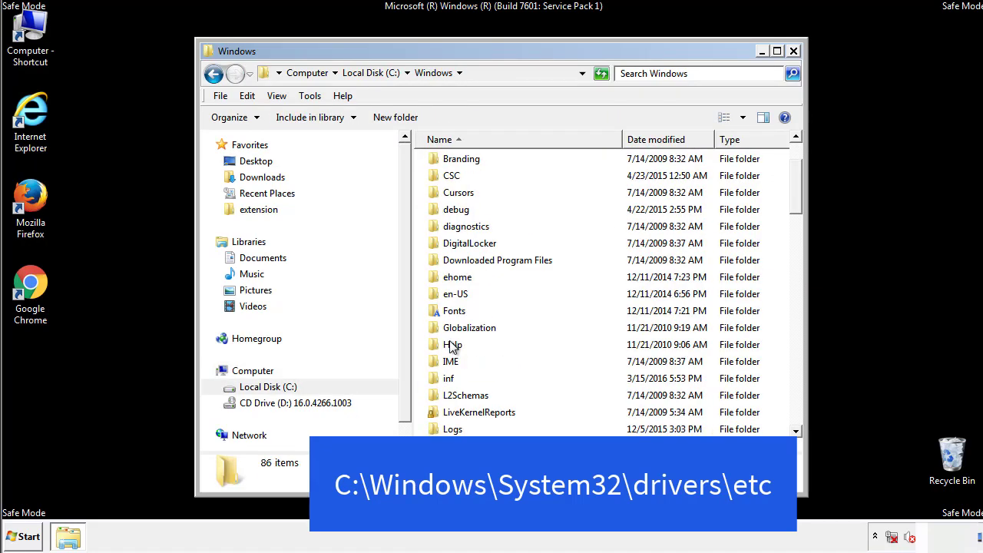
scroll(down, 3)
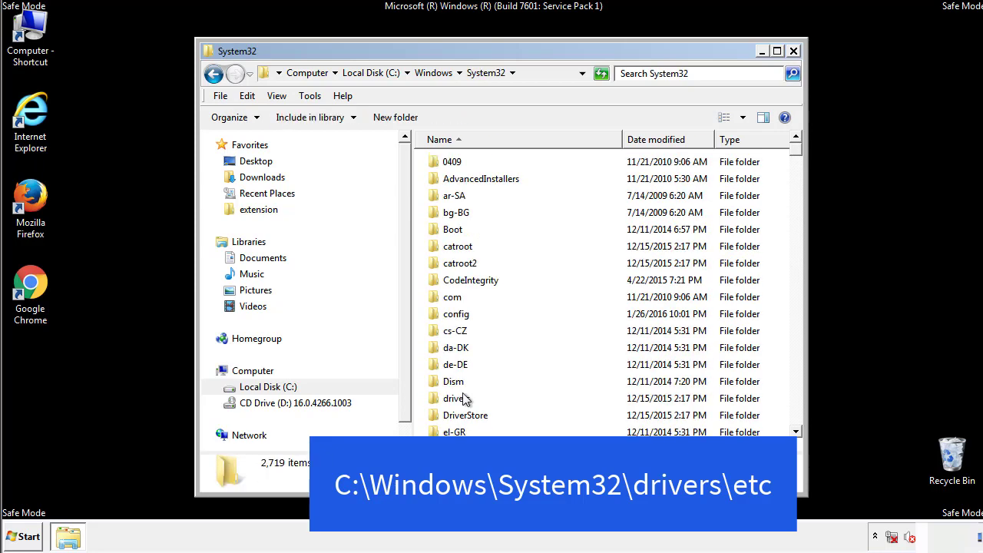
mouse_move(456, 403)
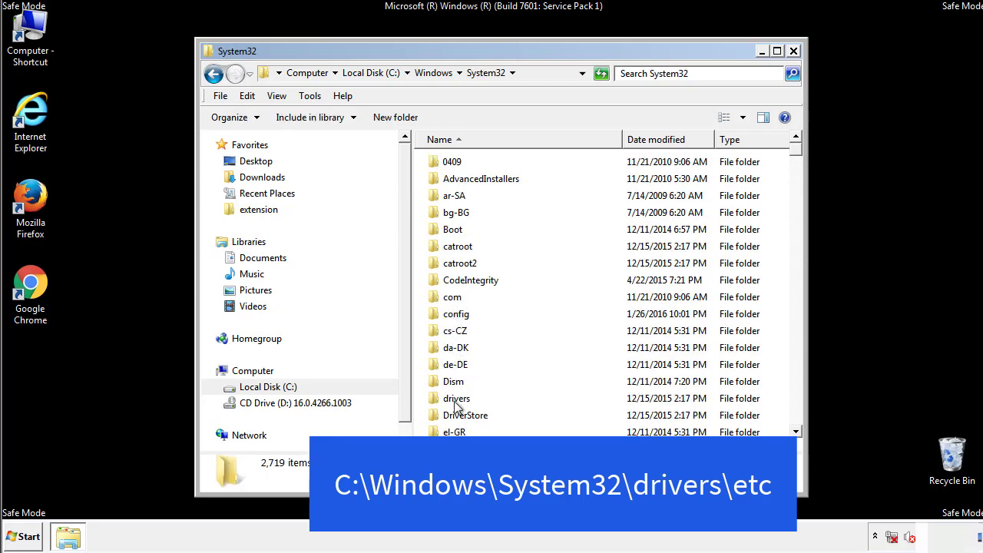
double_click(456, 398)
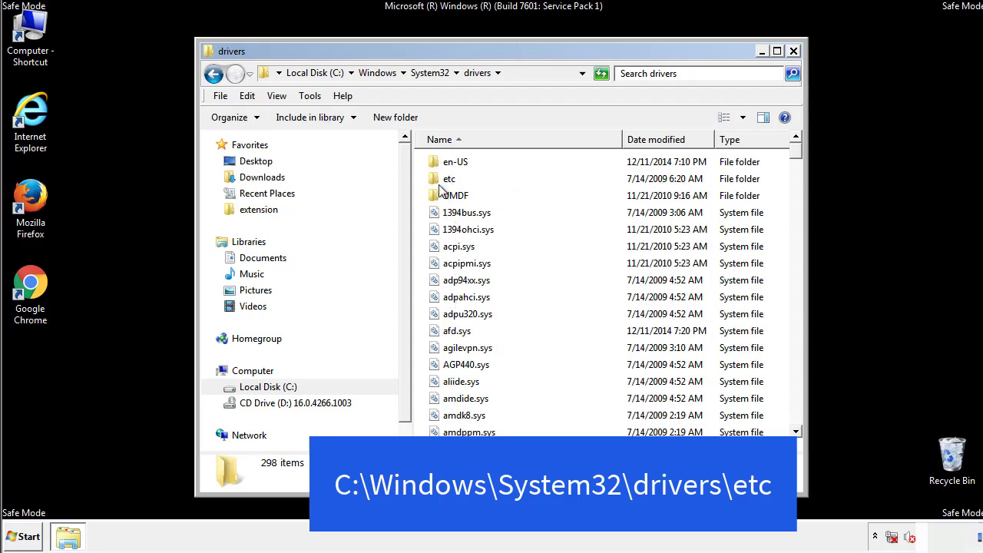
double_click(448, 178)
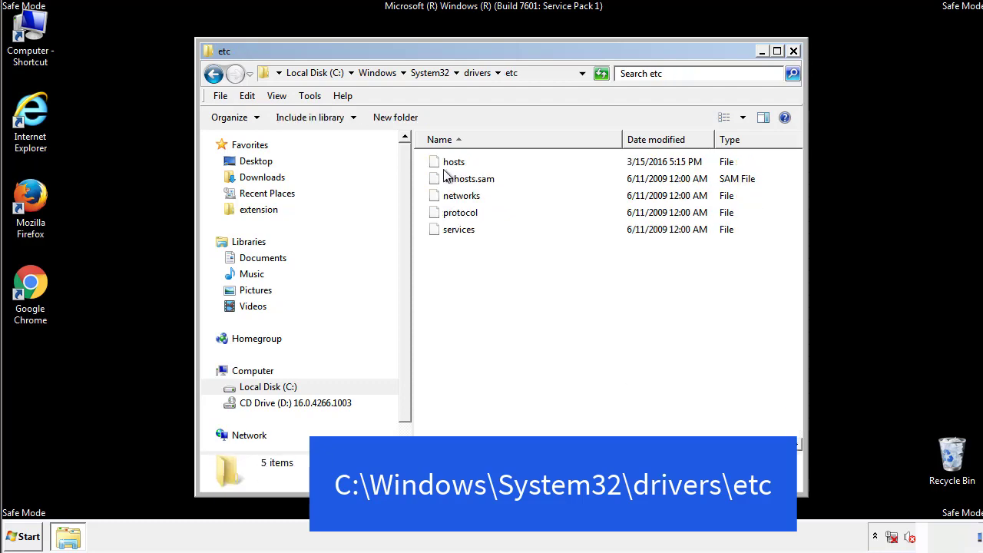
Step: Edit hosts in Notepad, removing the four suspicious IP-to-hostname lines, save on close, and close the etc window
double_click(453, 162)
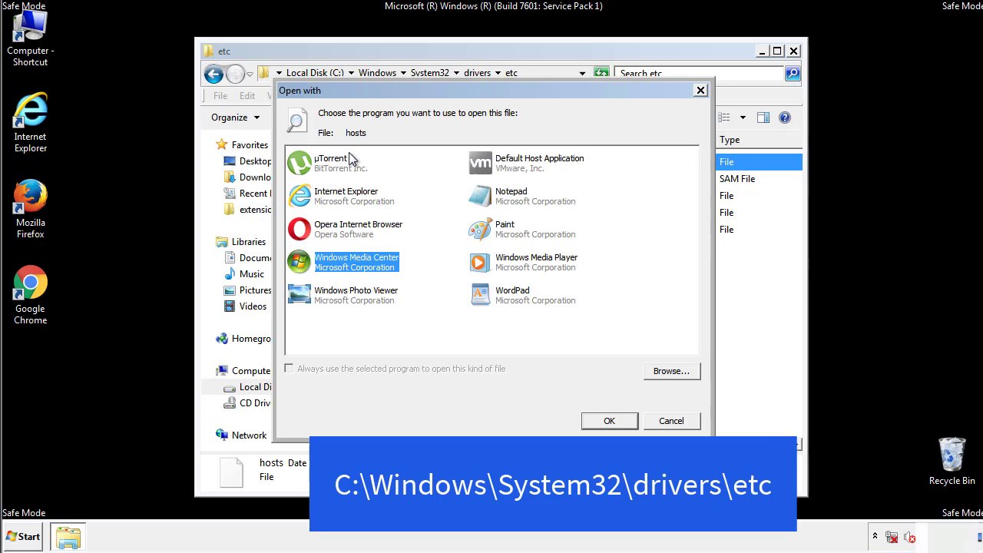
mouse_move(498, 201)
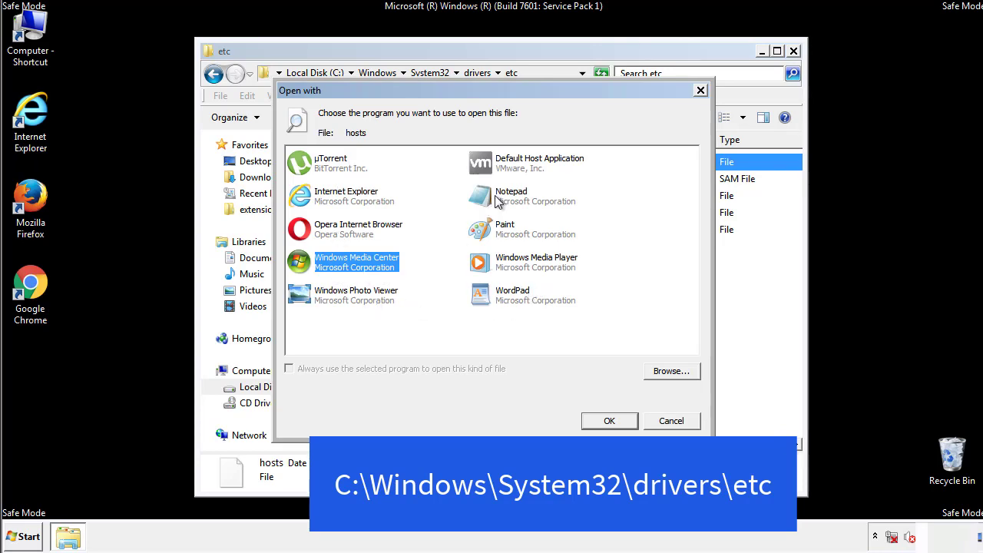
click(609, 421)
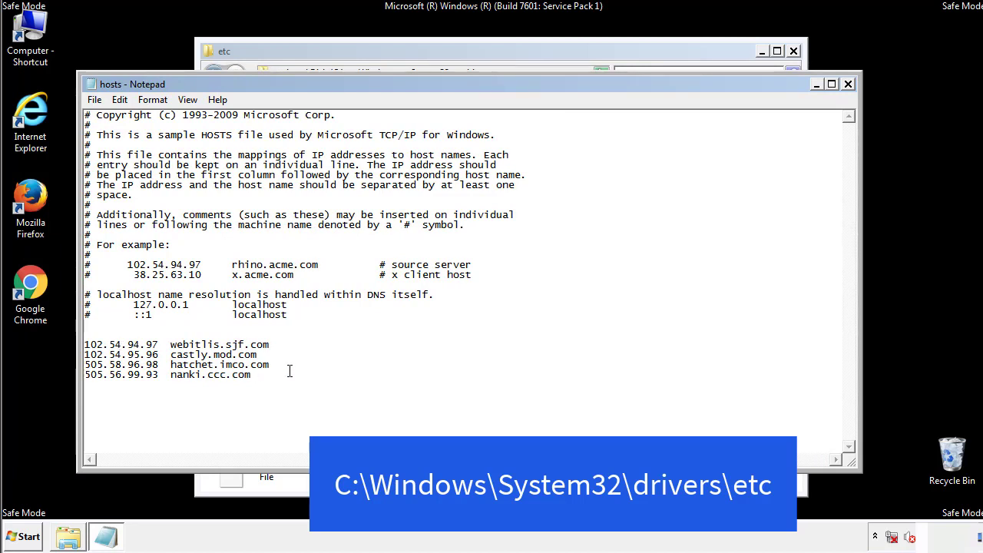
drag(86, 344, 269, 375)
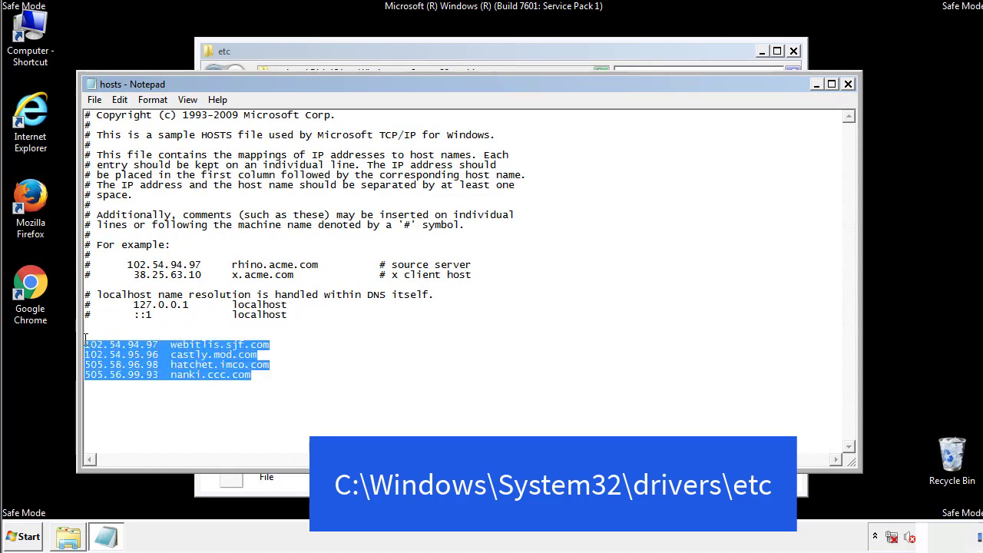
key(Delete)
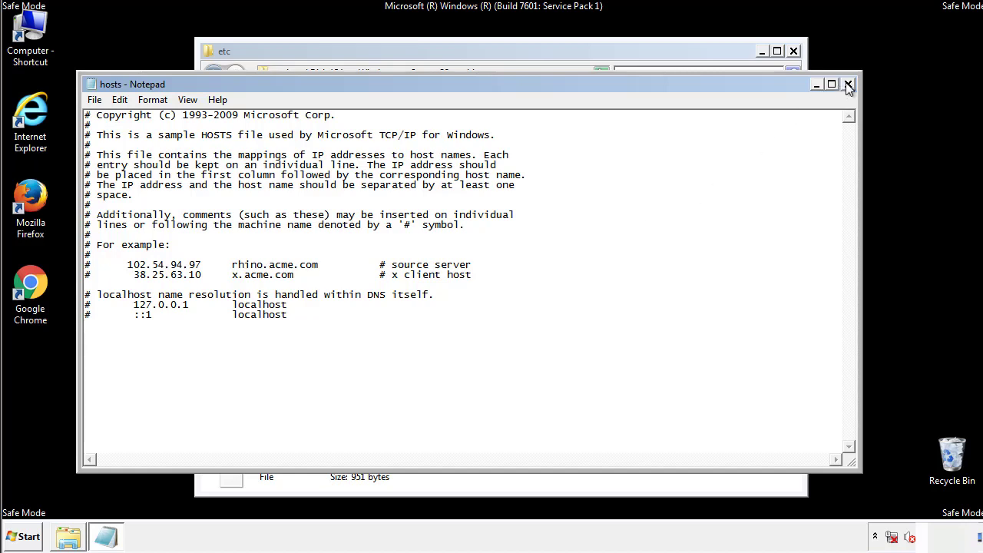
click(848, 83)
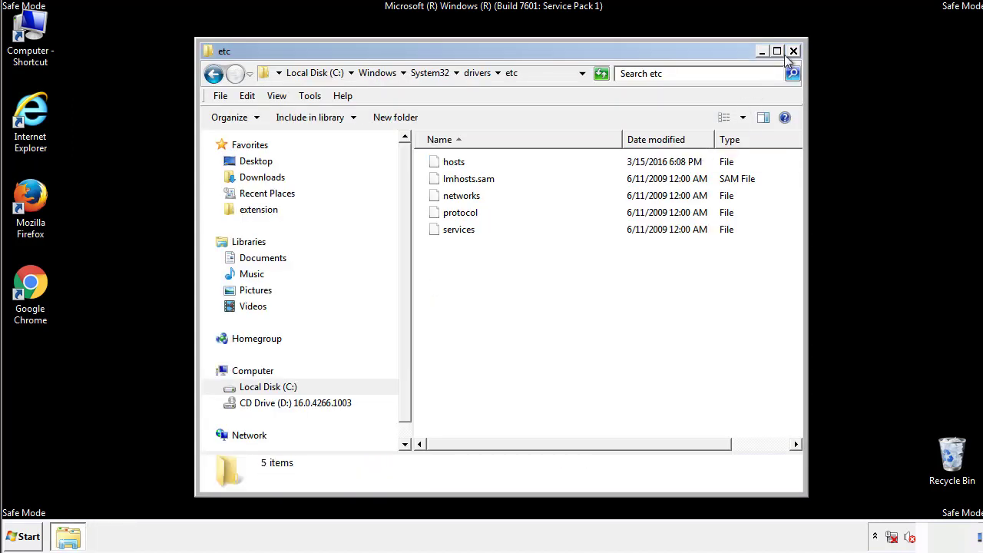
click(793, 51)
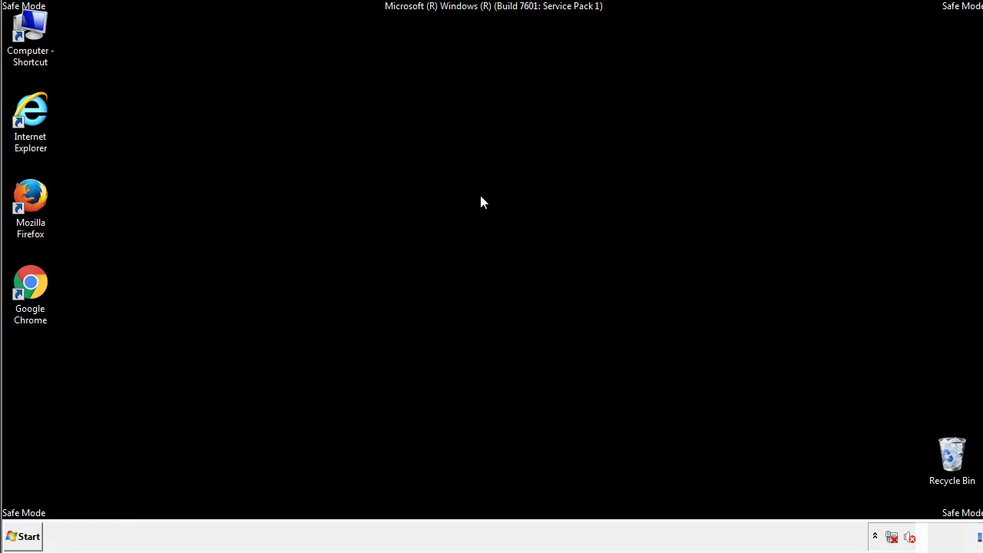
Step: Reach the Startup programs folder from All Programs and select the AdsInOne item
click(23, 537)
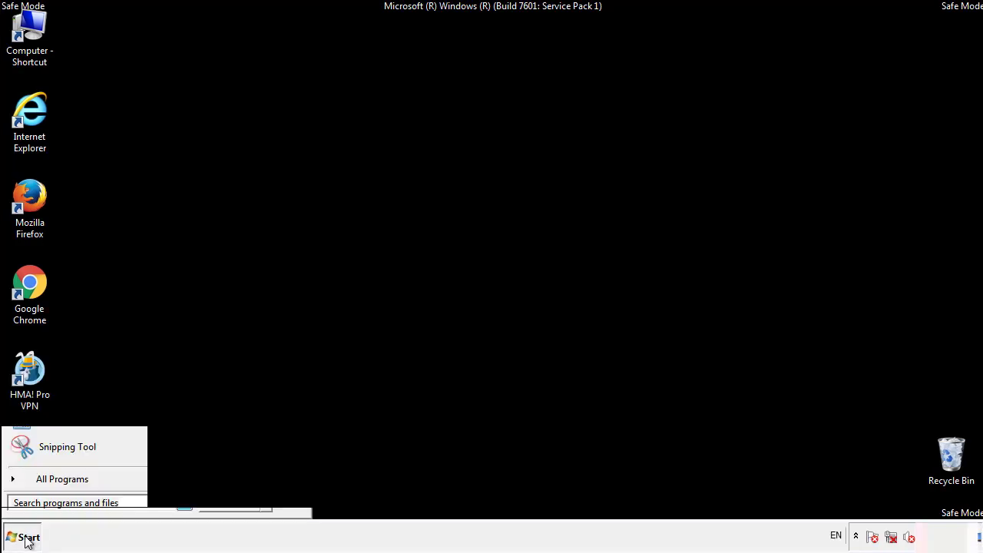
click(61, 479)
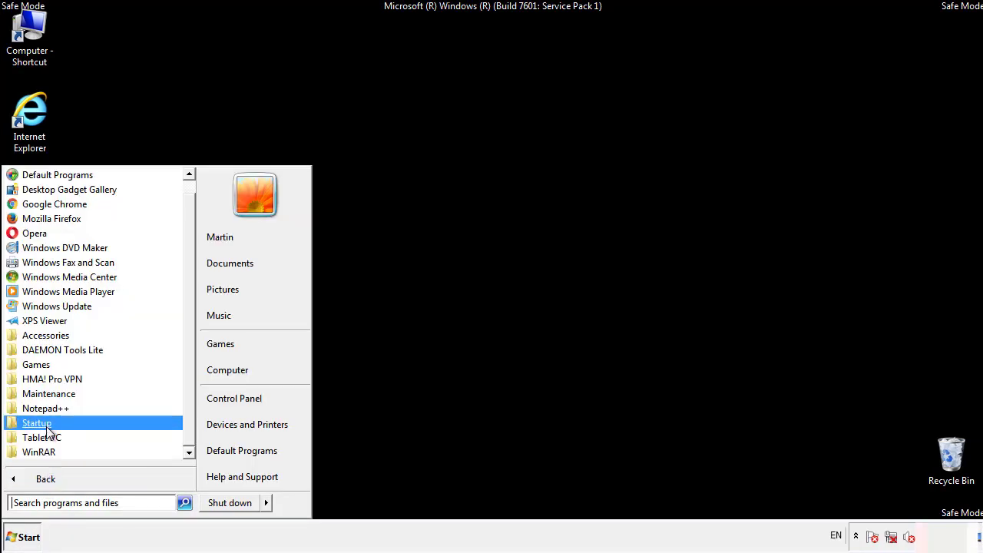
right_click(37, 423)
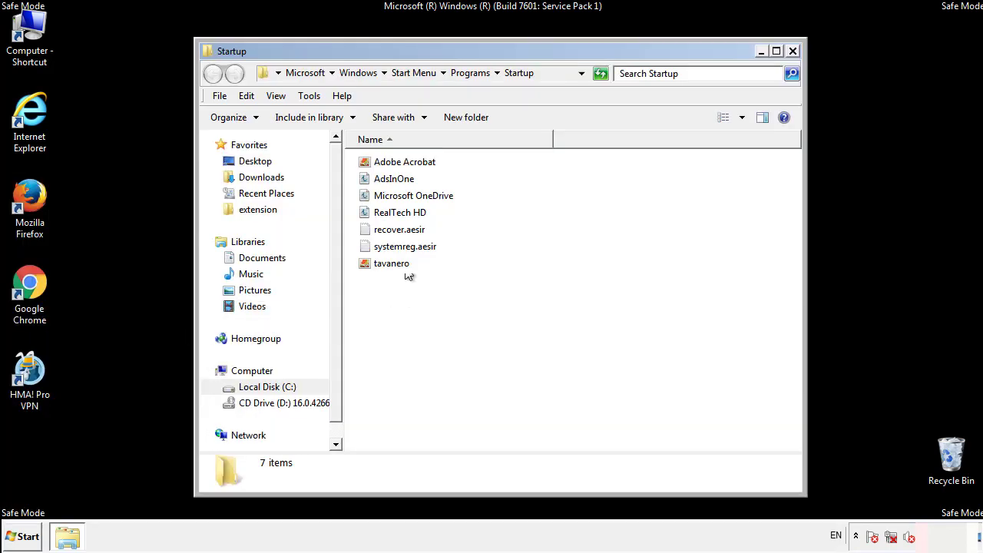
click(393, 178)
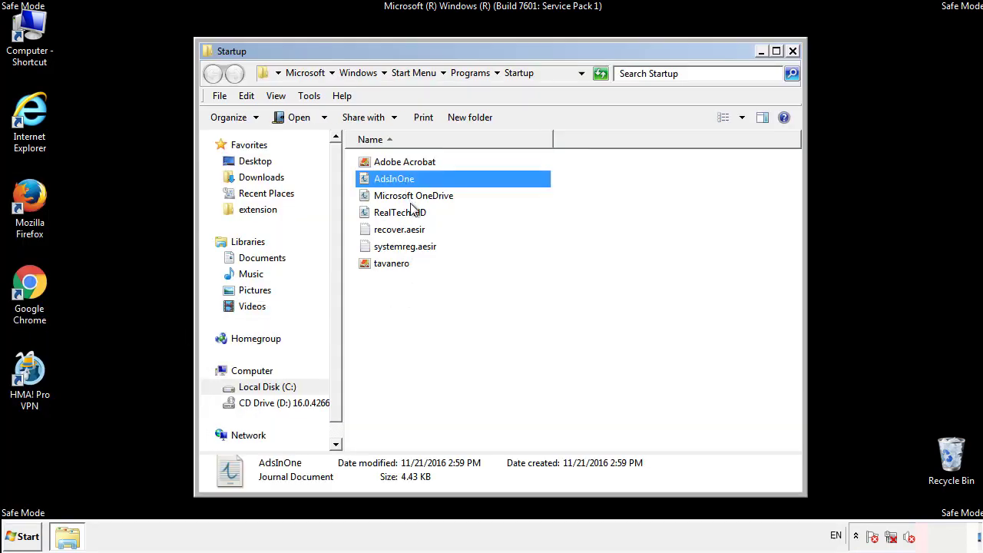
Step: Delete AdsInOne, recover.aesir, systemreg.aesir and tavanero to the Recycle Bin and close the Startup window
click(406, 246)
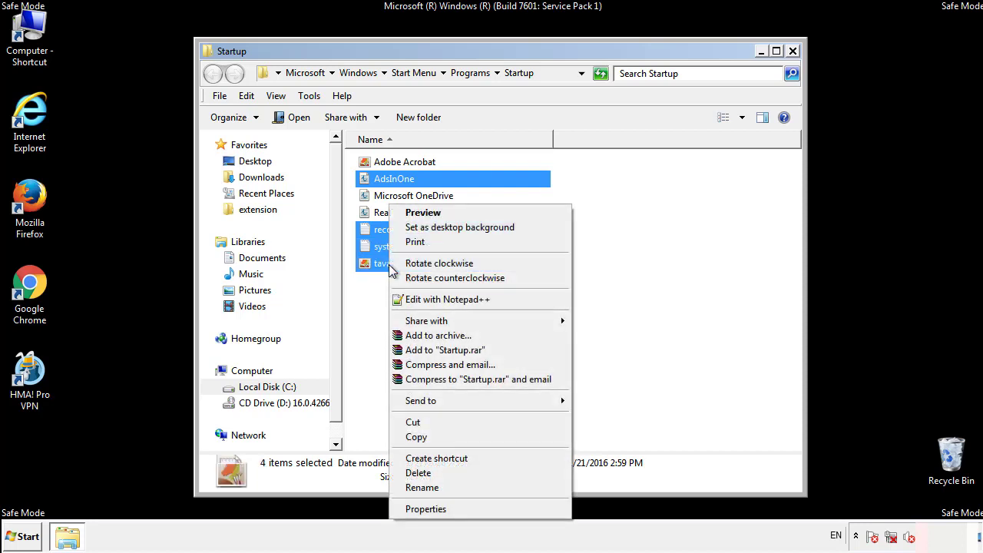
click(418, 473)
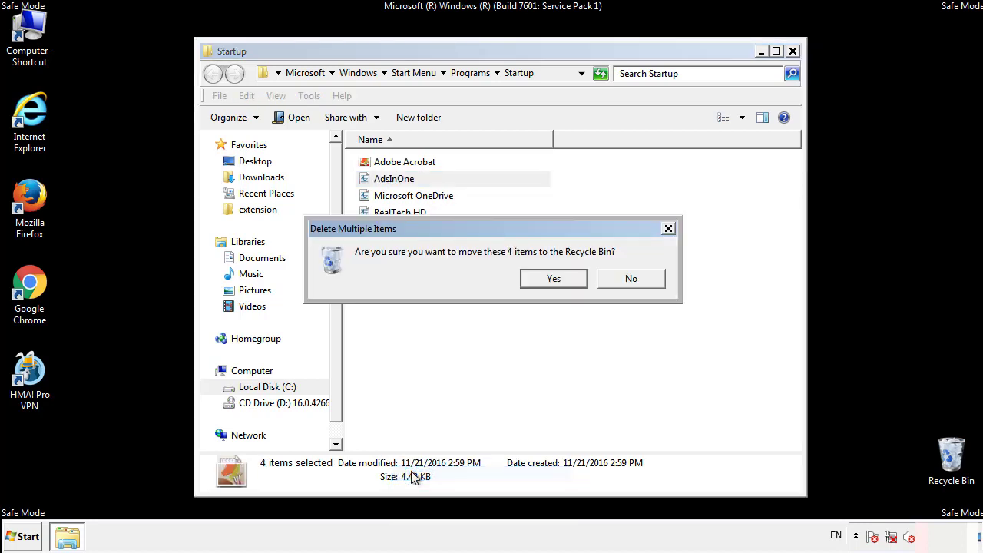
click(553, 278)
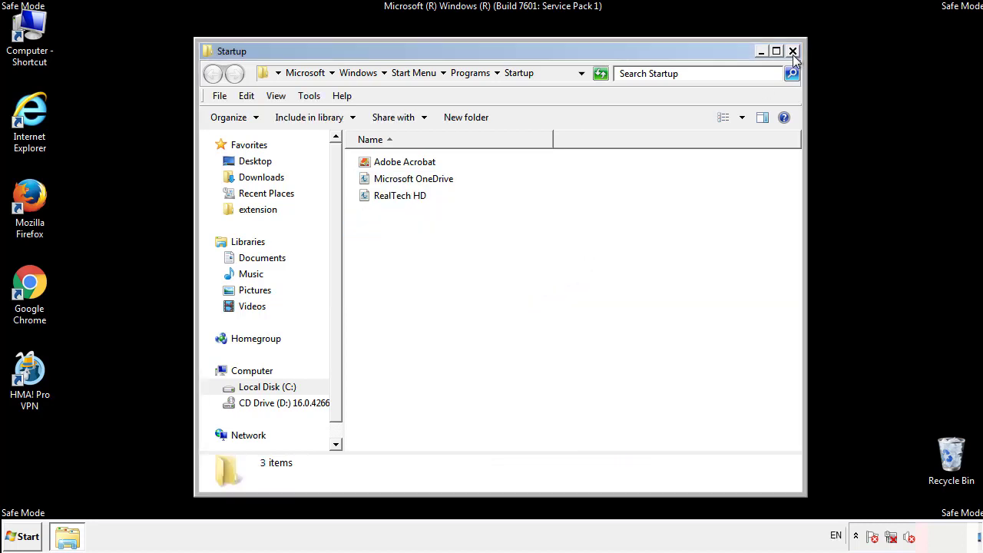
click(793, 51)
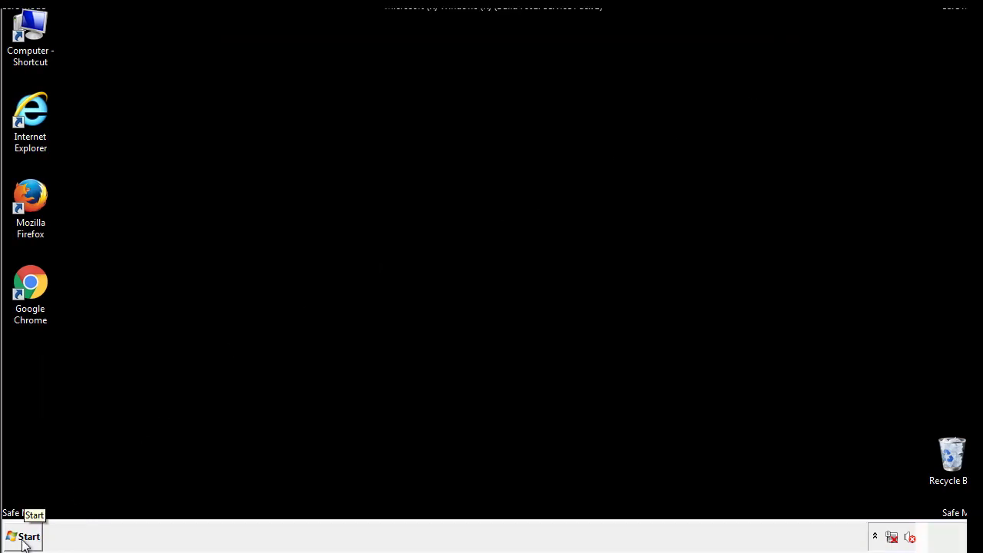
Step: Launch regedit from Start search and expand HKEY_LOCAL_MACHINE\SOFTWARE\Microsoft toward Windows\CurrentVersion
click(23, 536)
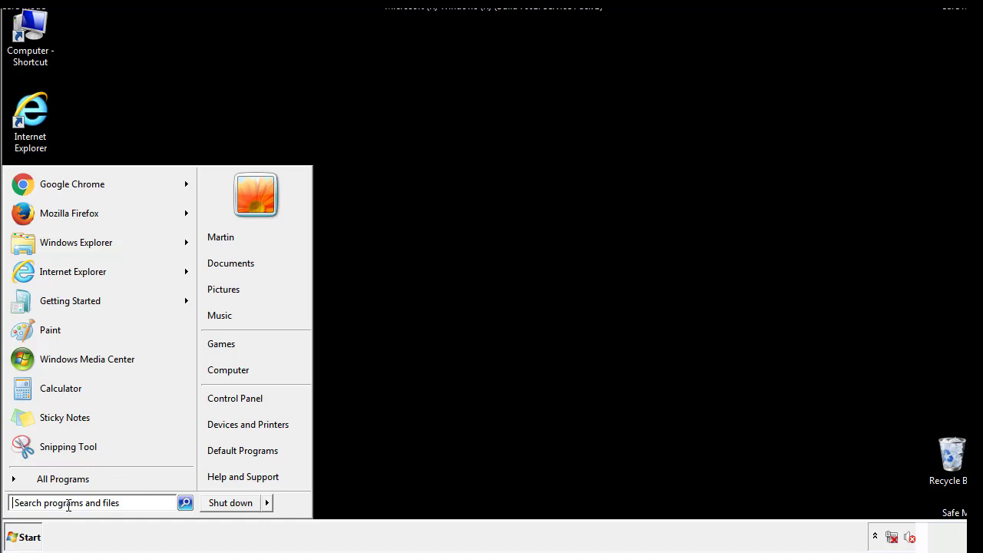
text(reged)
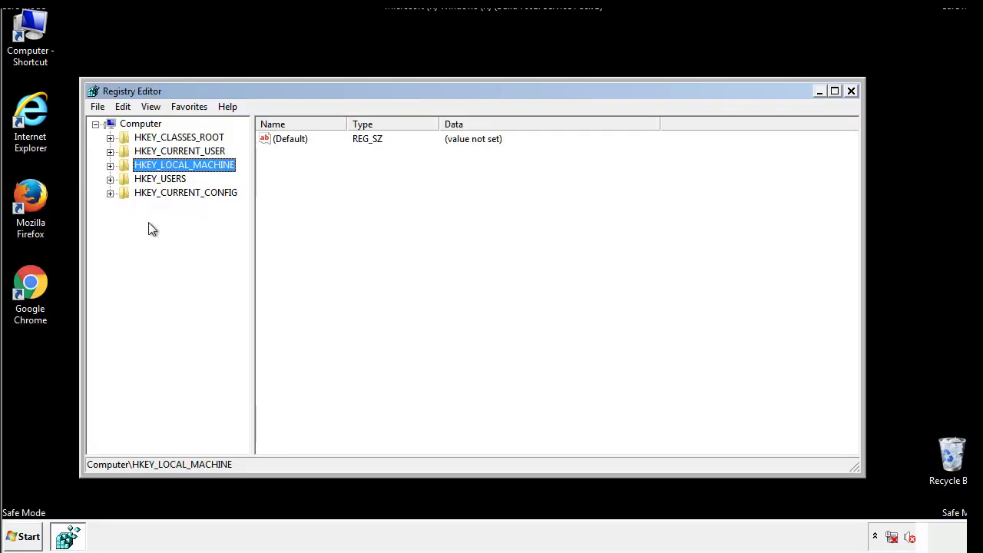
click(110, 164)
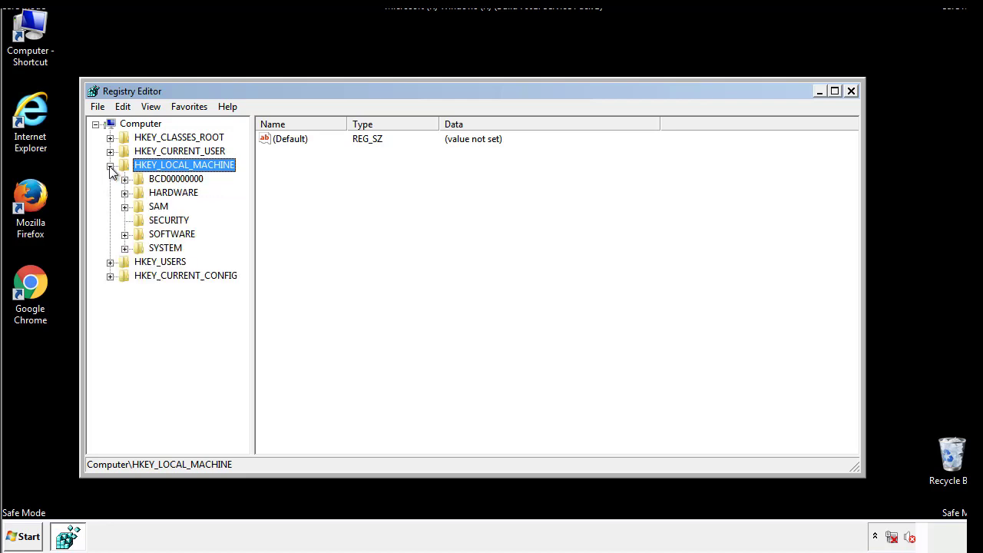
mouse_move(126, 238)
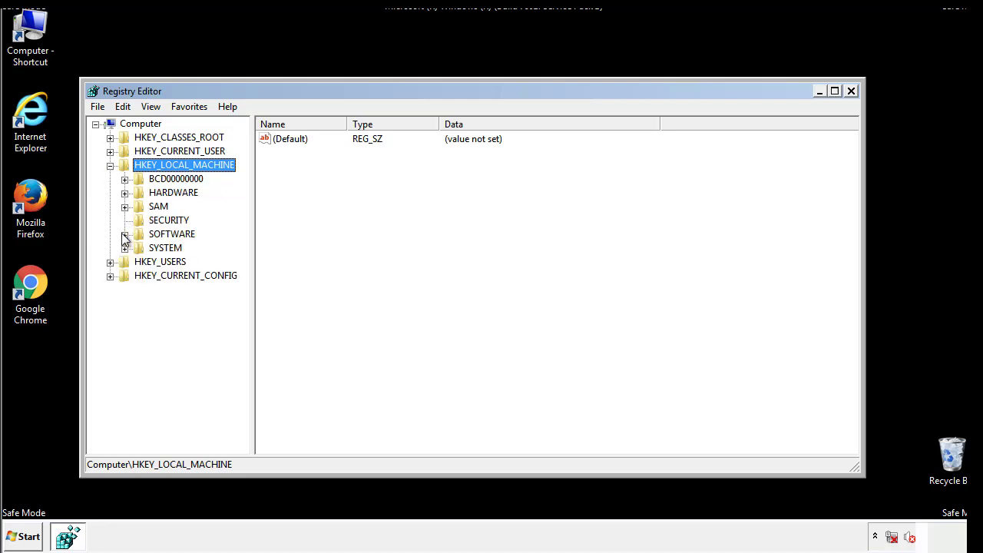
click(126, 233)
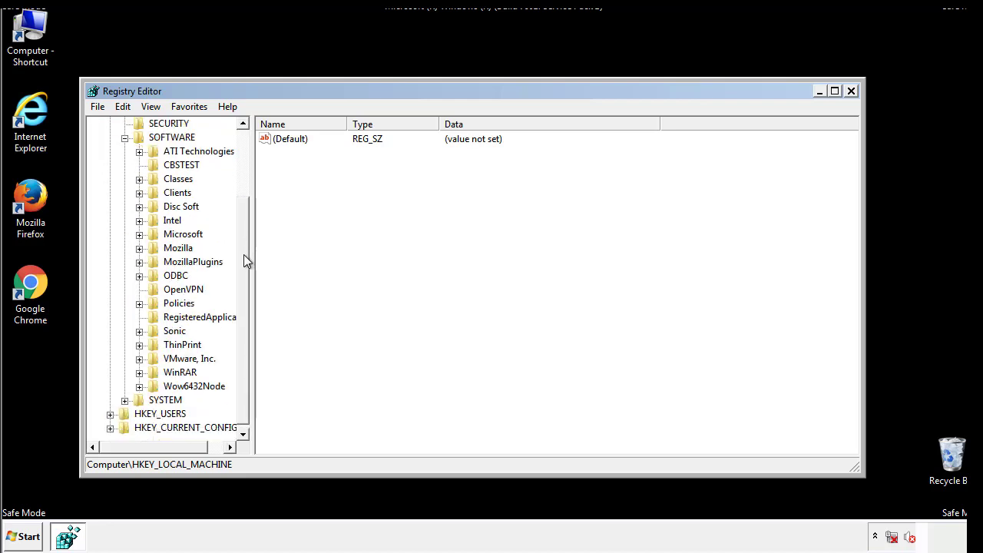
mouse_move(141, 242)
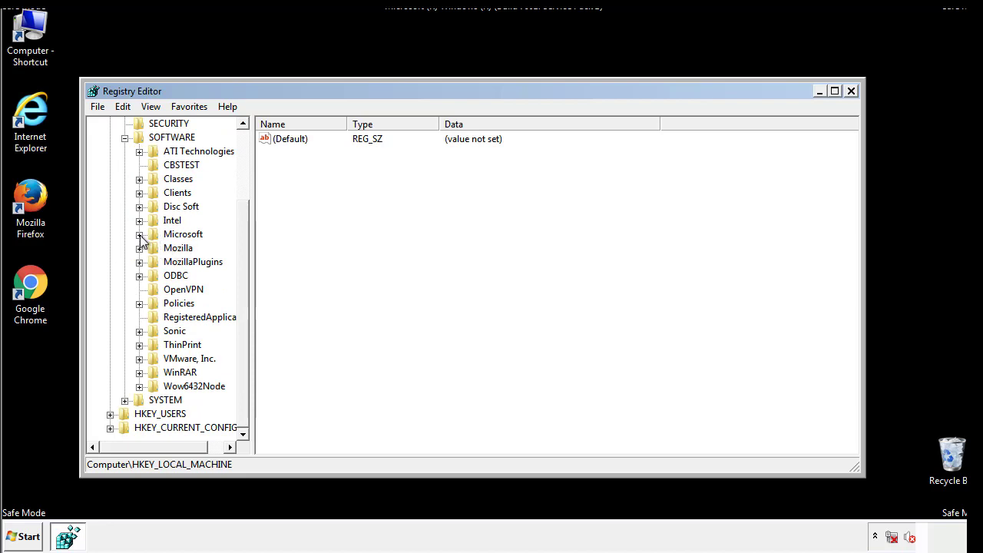
click(139, 234)
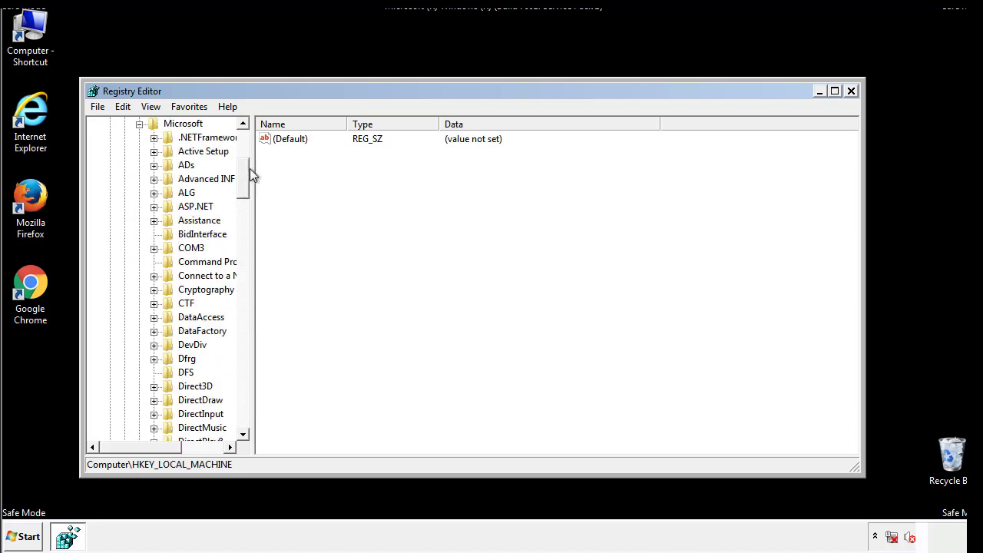
scroll(down, 3)
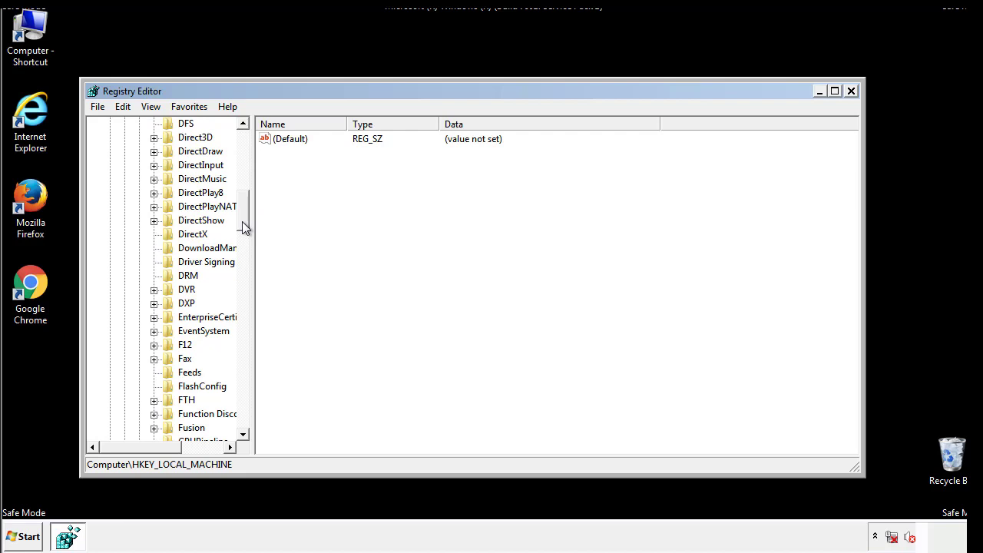
scroll(down, 3)
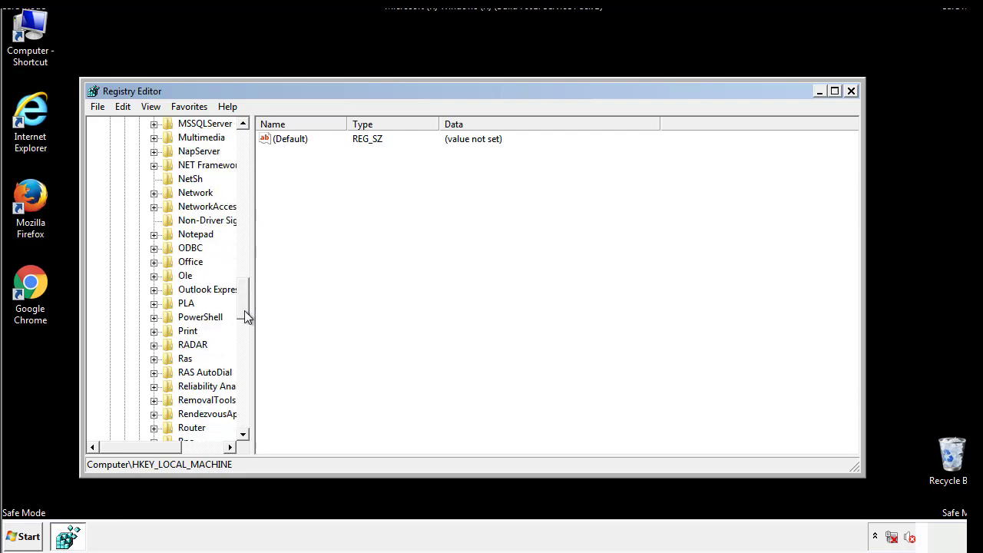
scroll(down, 3)
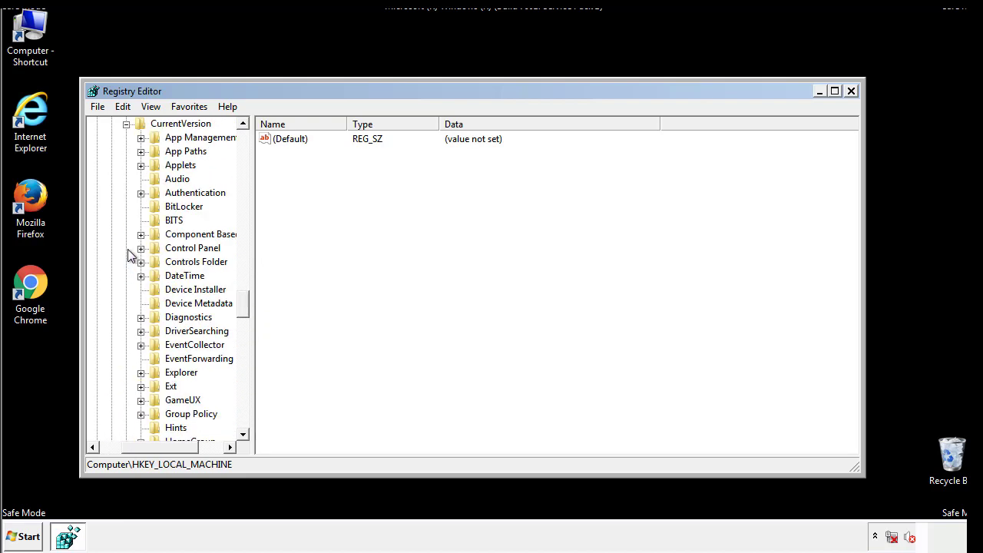
Step: Delete the tappi.loc value from HKLM\...\CurrentVersion\Run, leaving only (Default) and the VMware entry
scroll(down, 3)
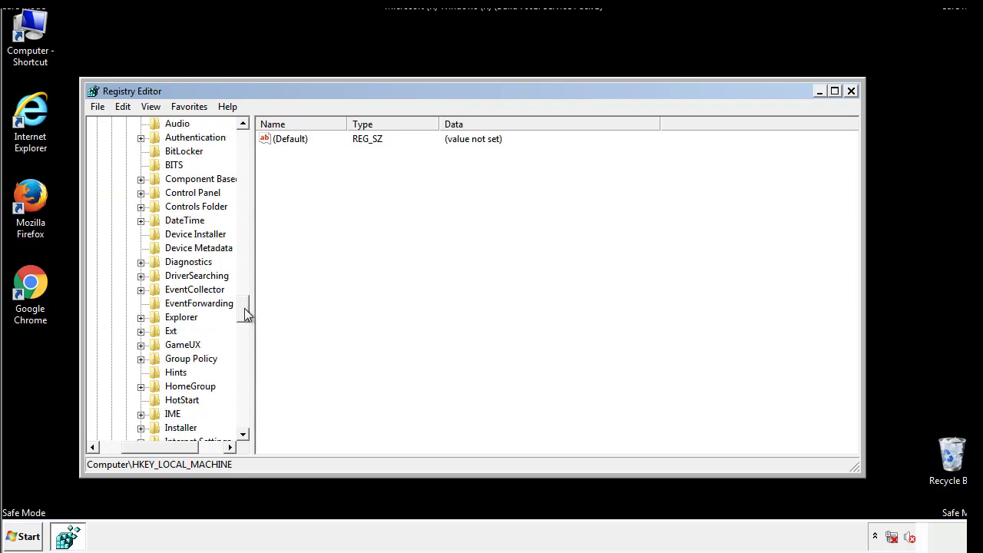
scroll(down, 3)
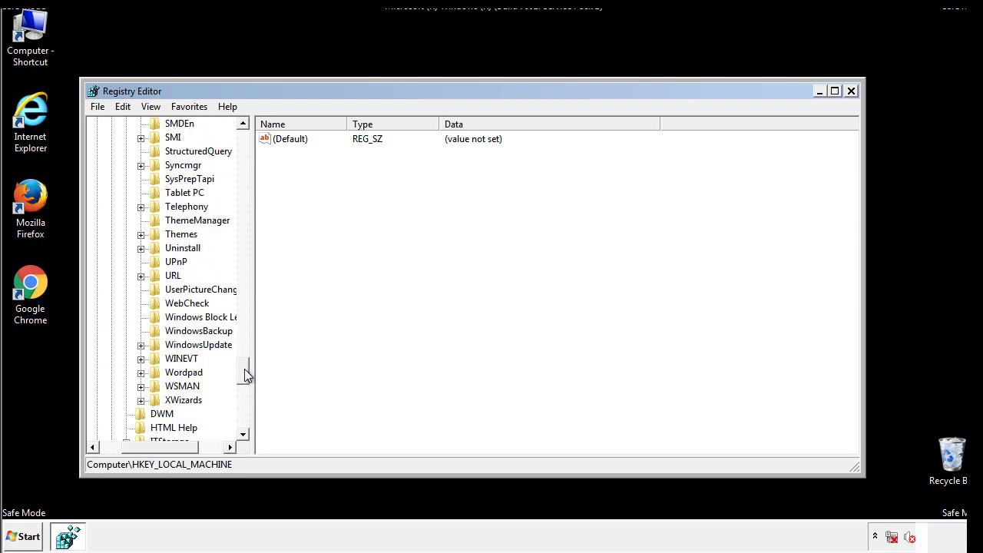
scroll(up, 3)
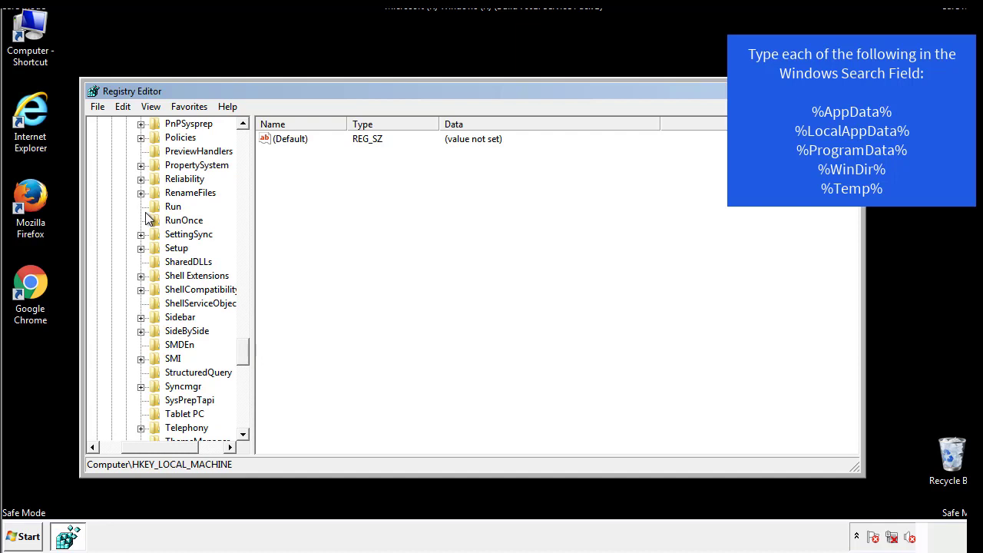
click(173, 206)
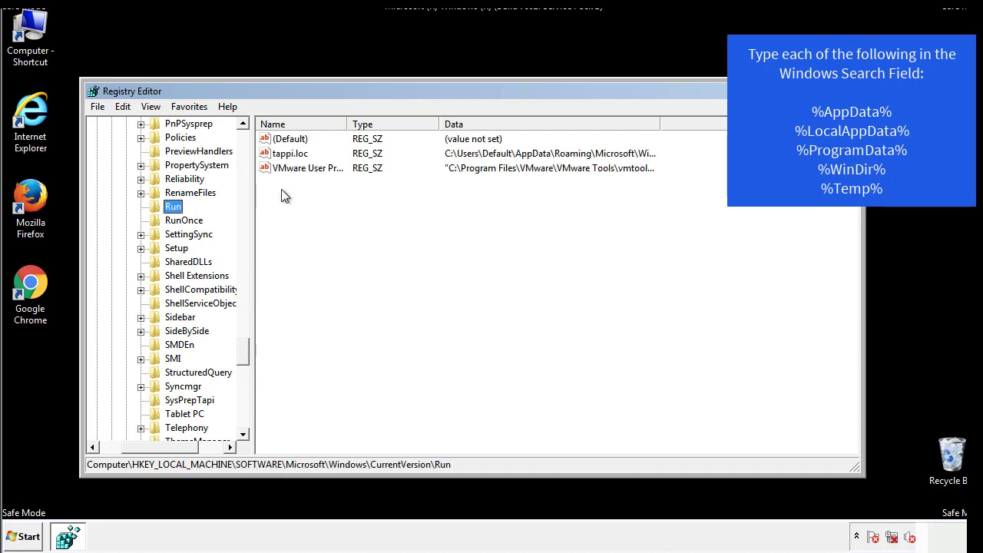
mouse_move(634, 169)
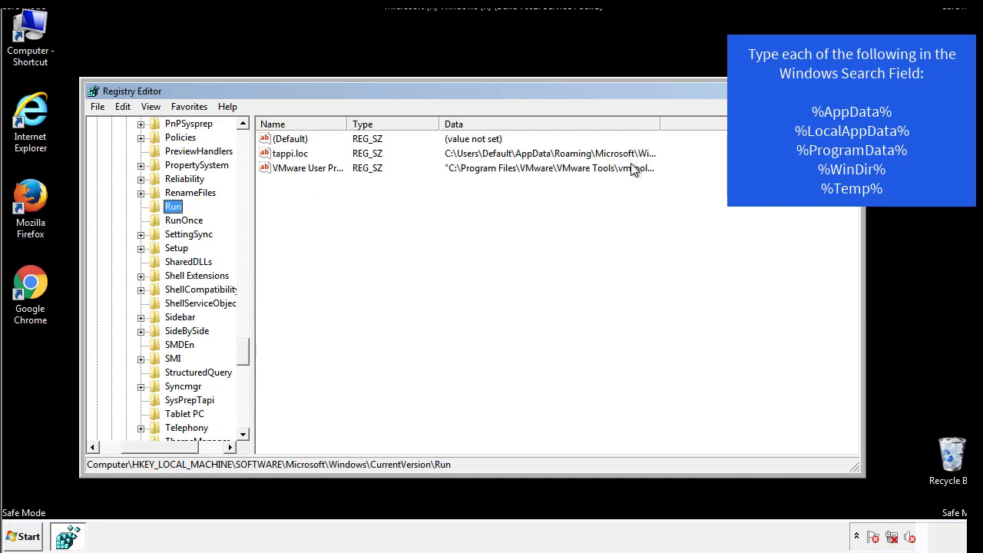
click(288, 154)
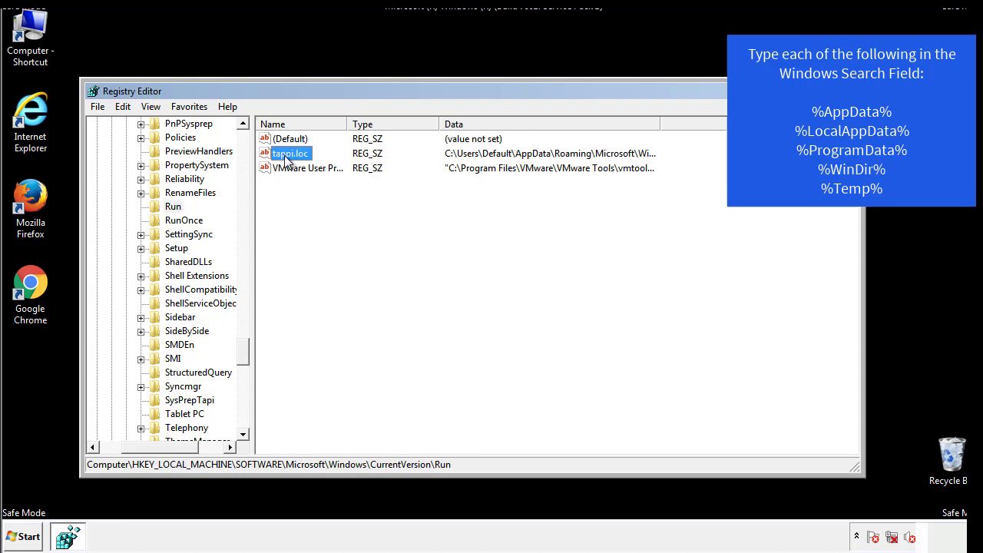
key(Delete)
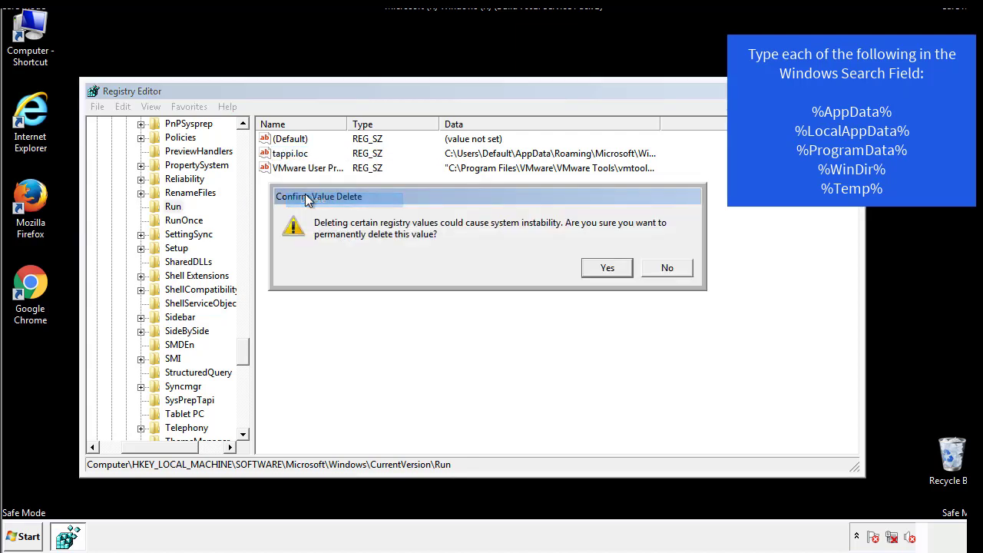
click(607, 267)
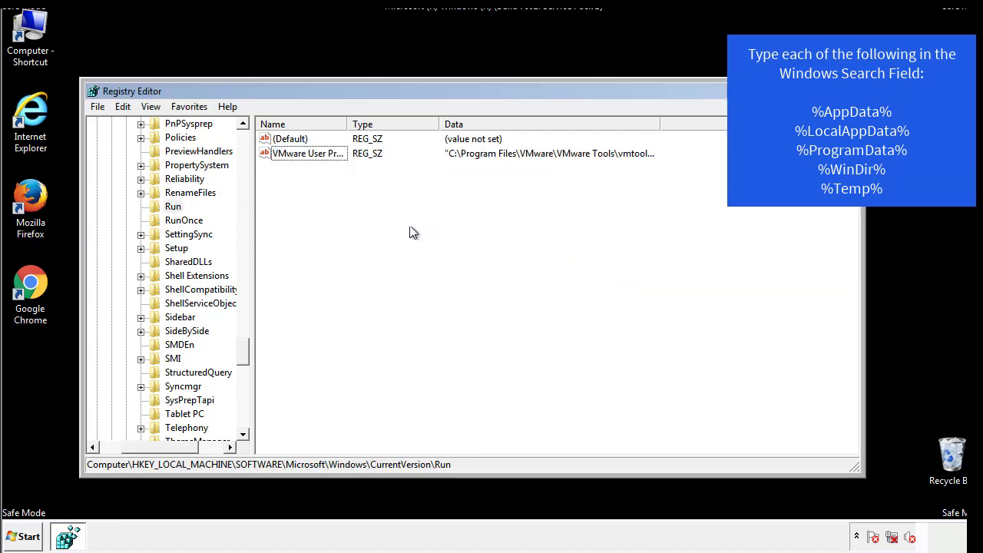
scroll(down, 3)
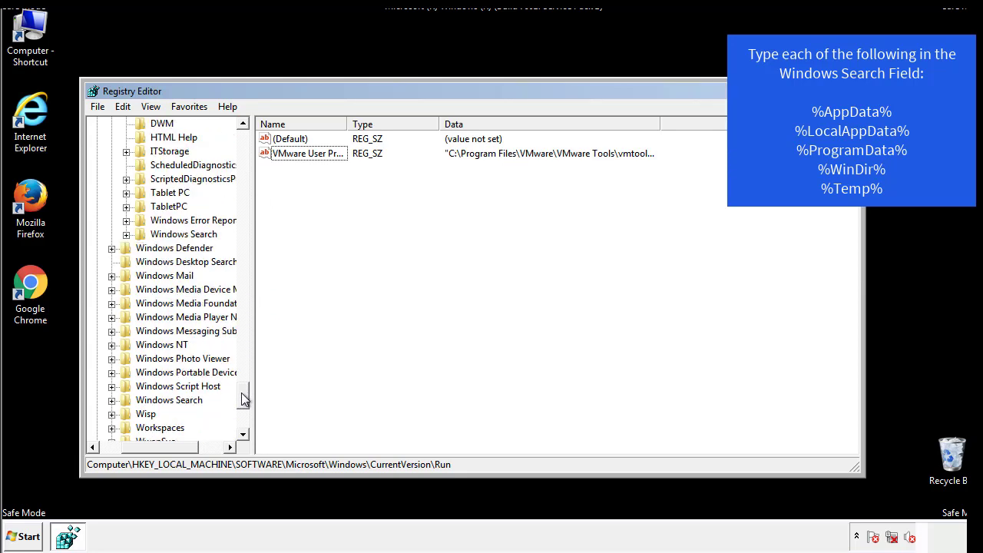
scroll(down, 3)
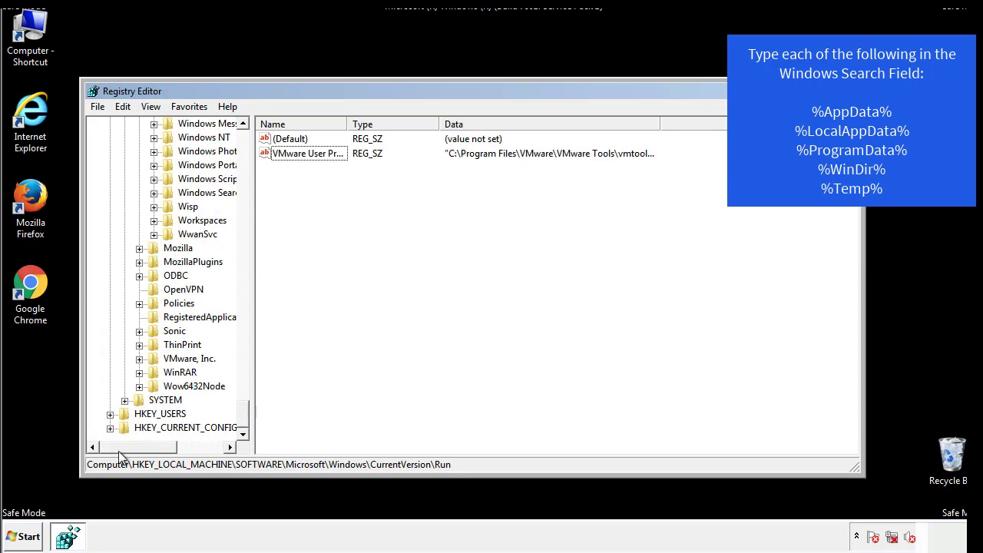
scroll(up, 3)
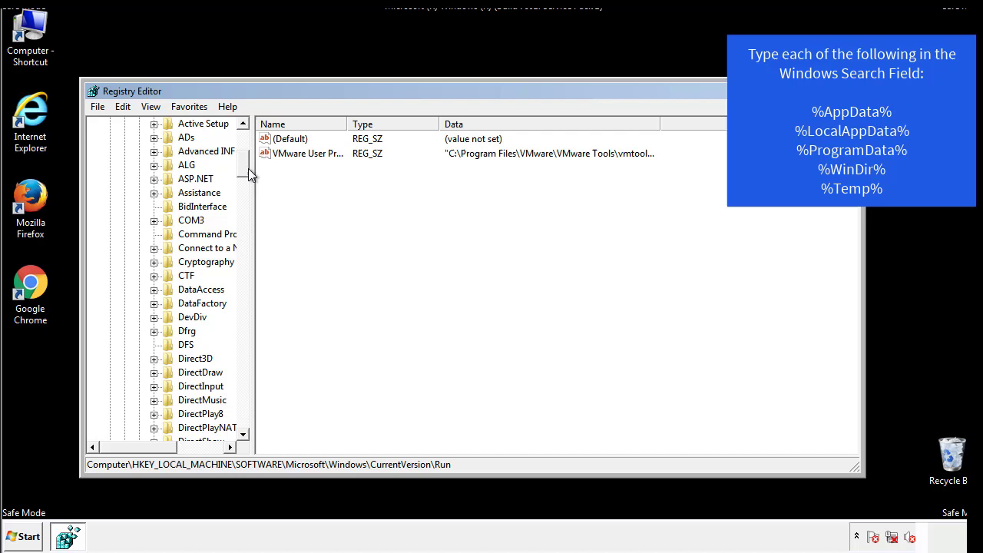
Step: Collapse HKLM, expand HKEY_CURRENT_USER\Software to CurrentVersion\Run, confirm it holds only DAEMON Tools Lite, and scroll back to Windows
click(111, 165)
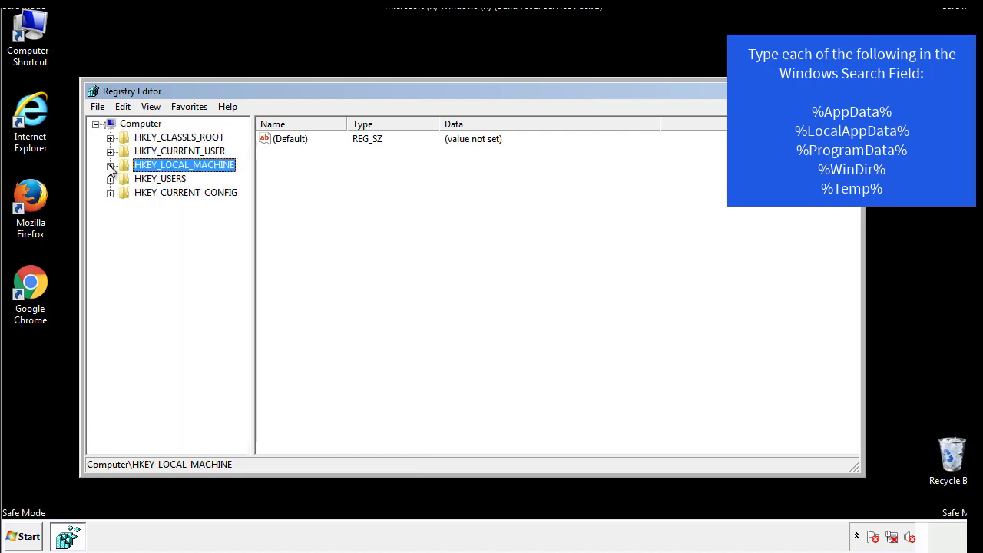
click(111, 151)
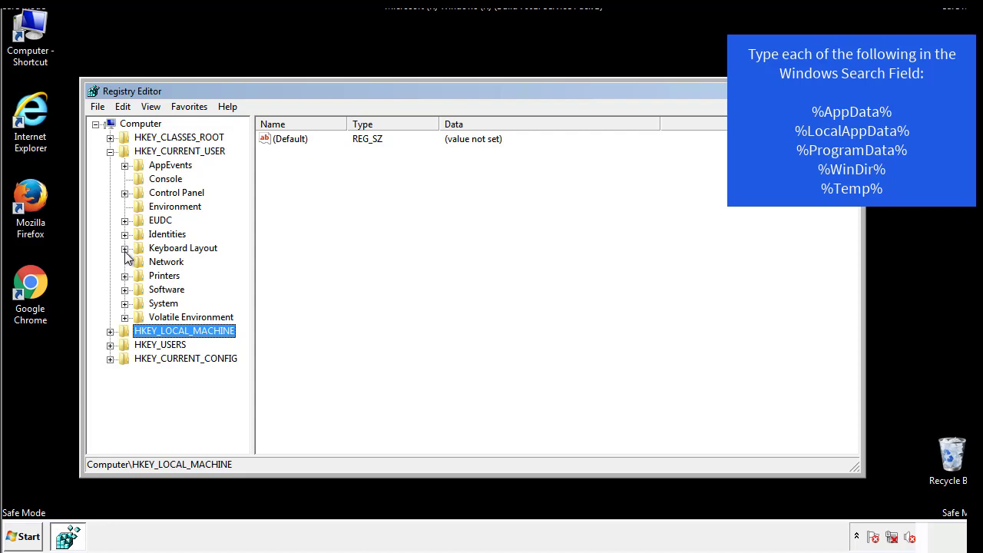
click(124, 289)
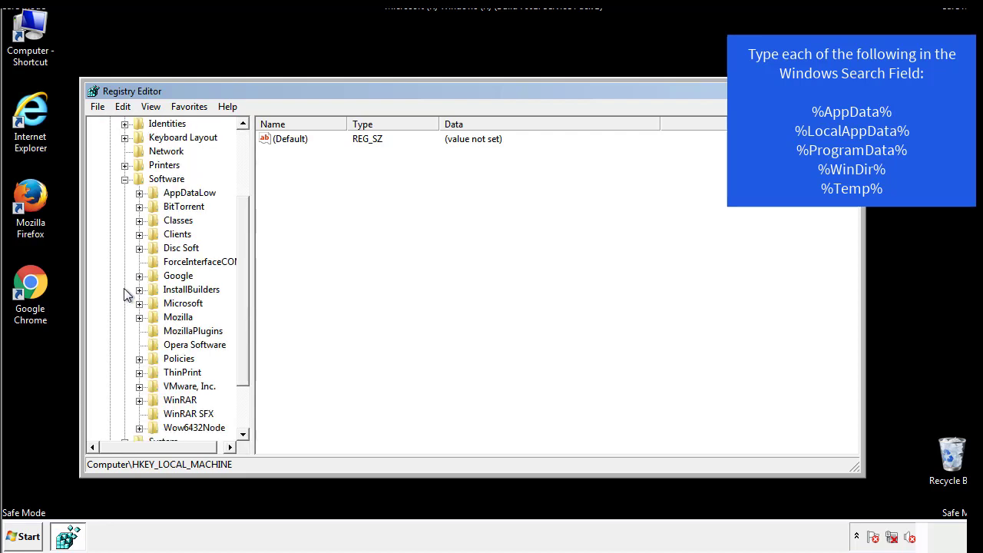
scroll(down, 3)
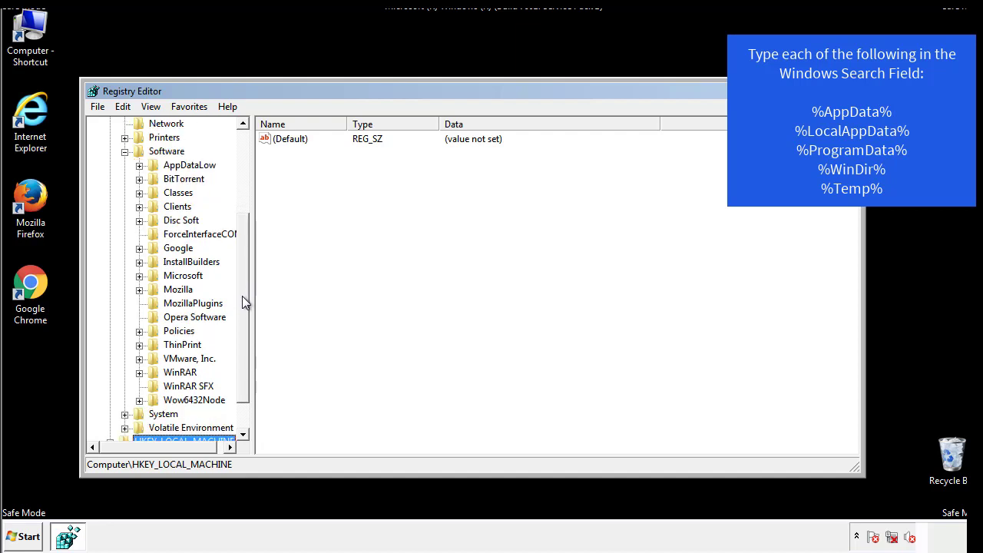
mouse_move(157, 307)
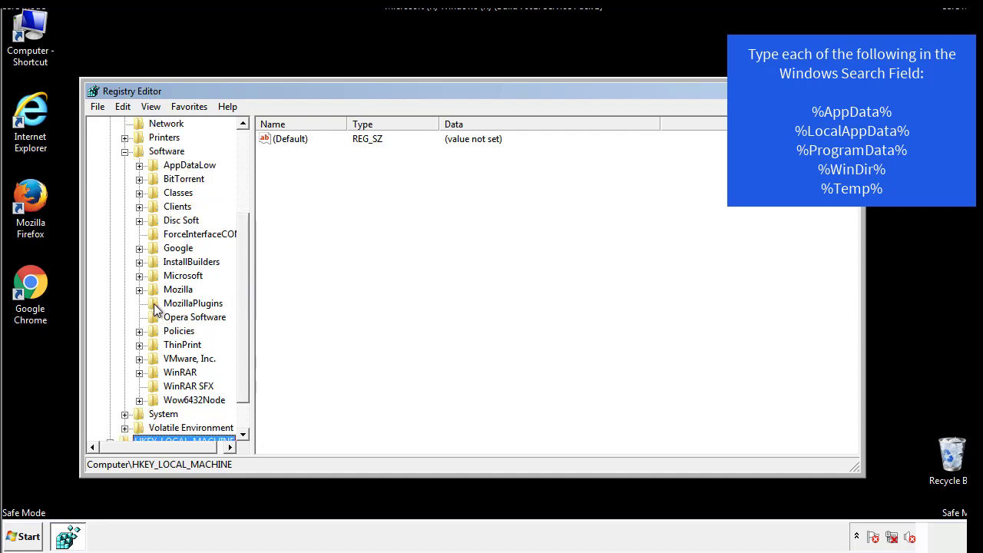
mouse_move(151, 209)
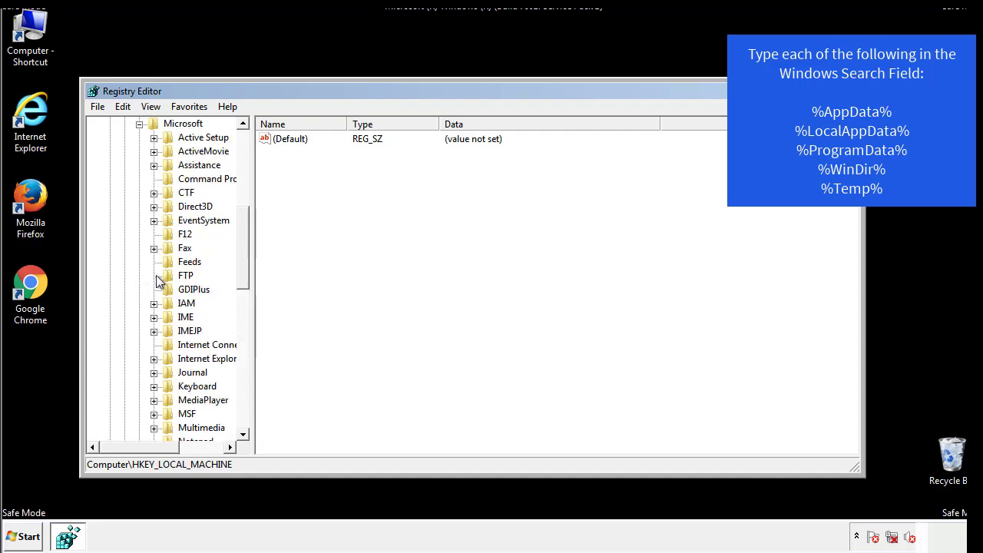
scroll(down, 3)
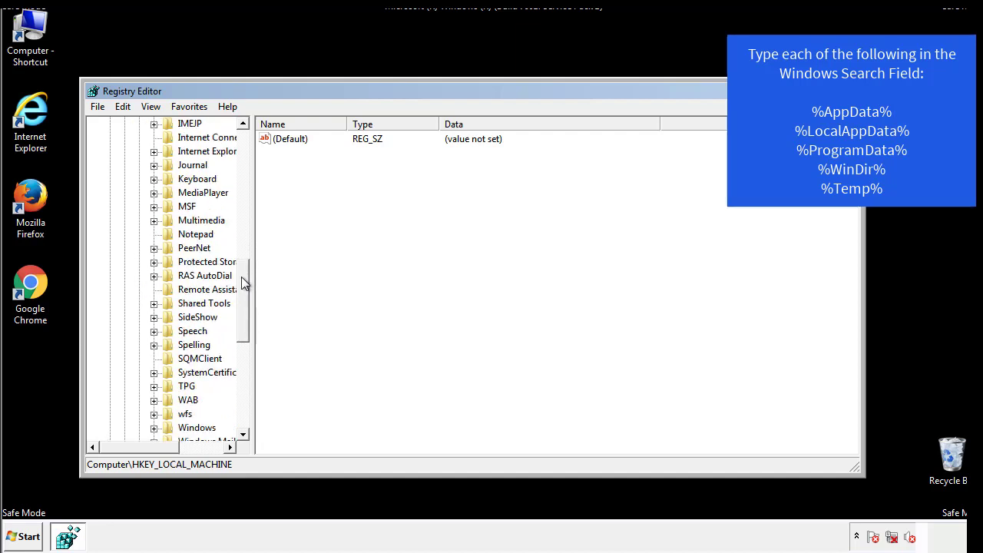
scroll(down, 3)
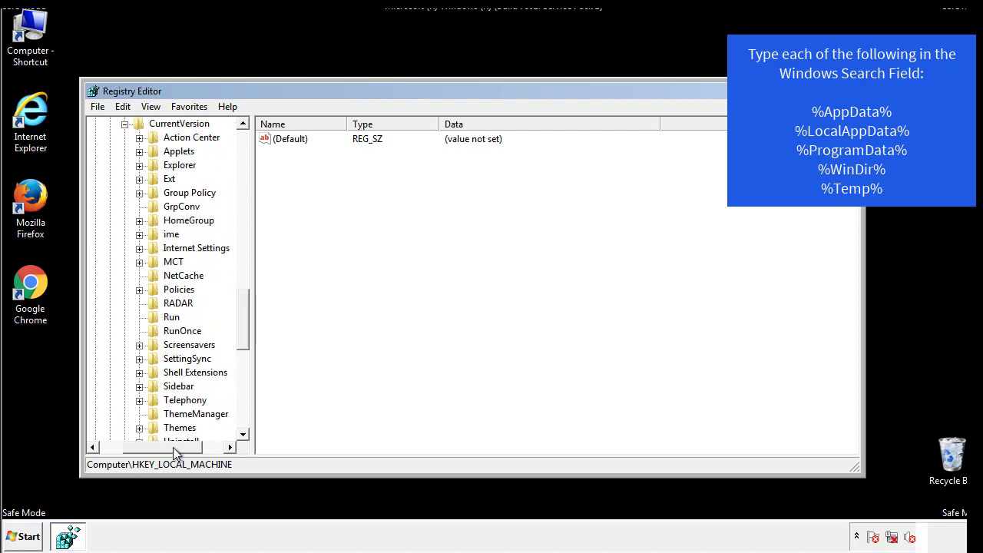
click(172, 316)
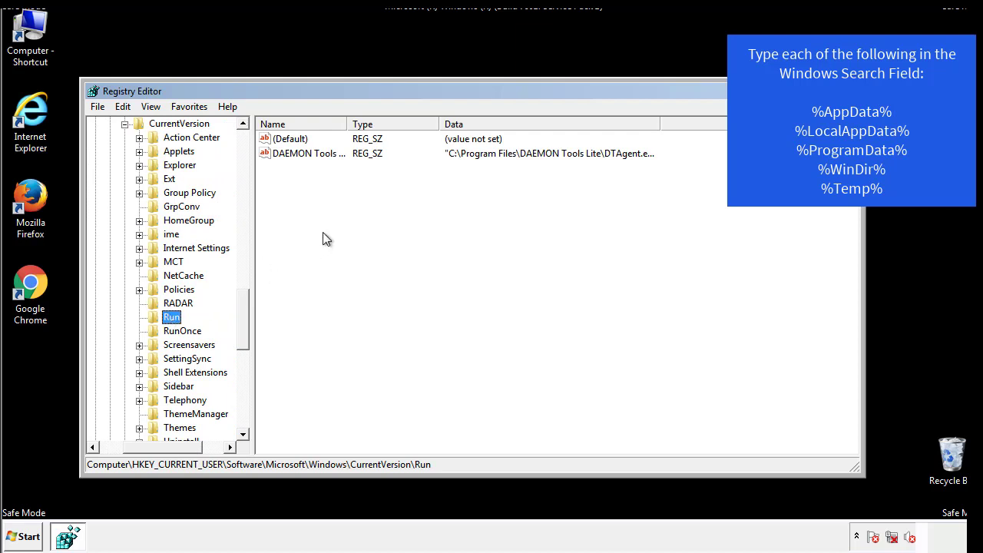
mouse_move(319, 169)
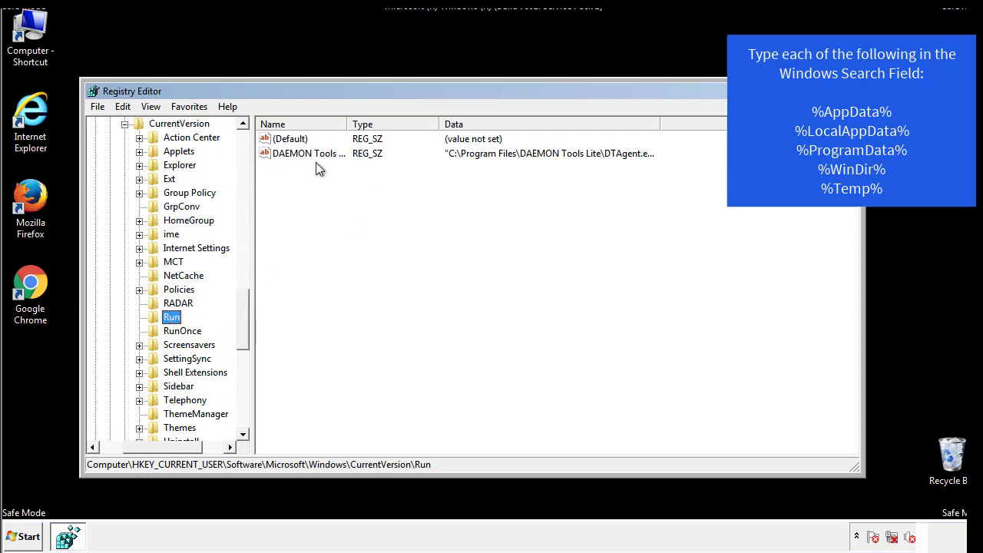
mouse_move(421, 182)
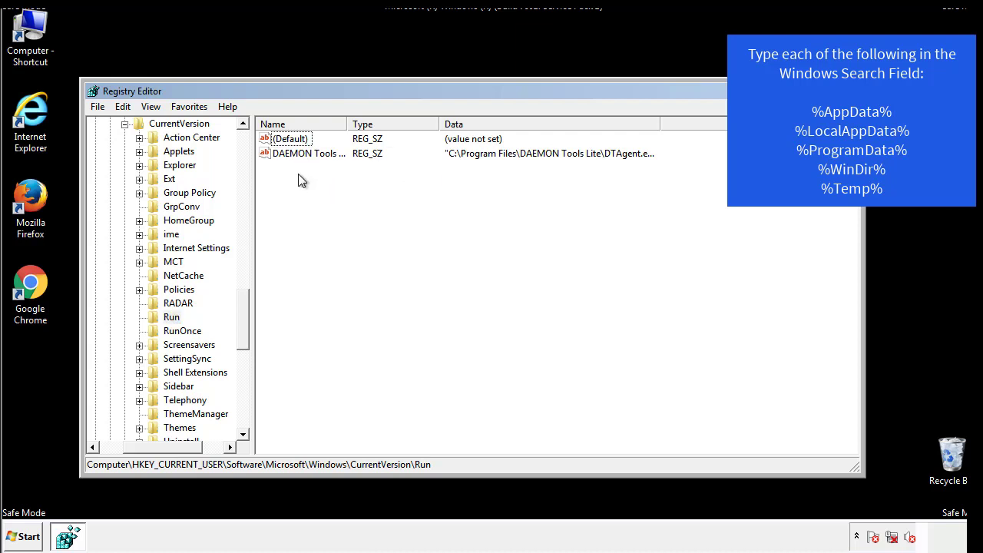
mouse_move(356, 181)
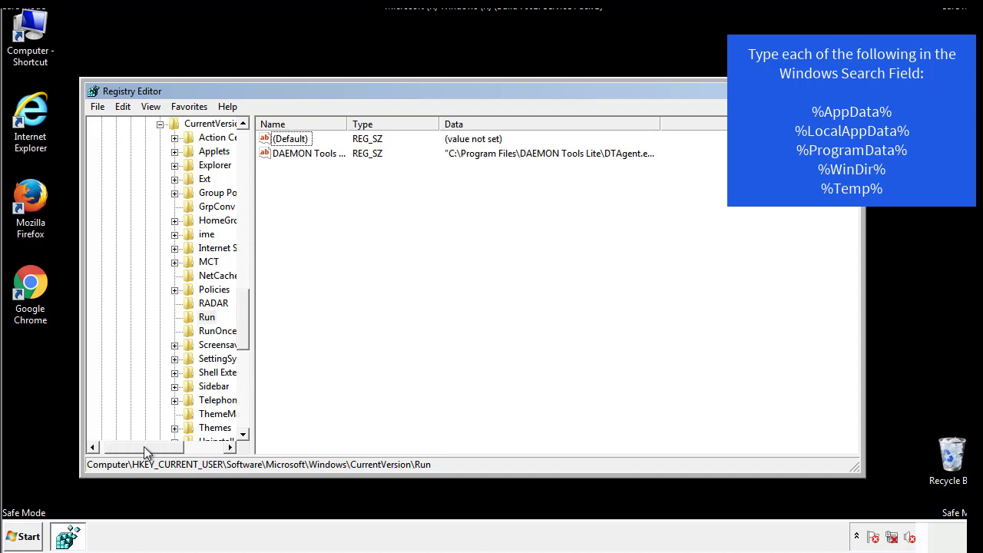
scroll(up, 3)
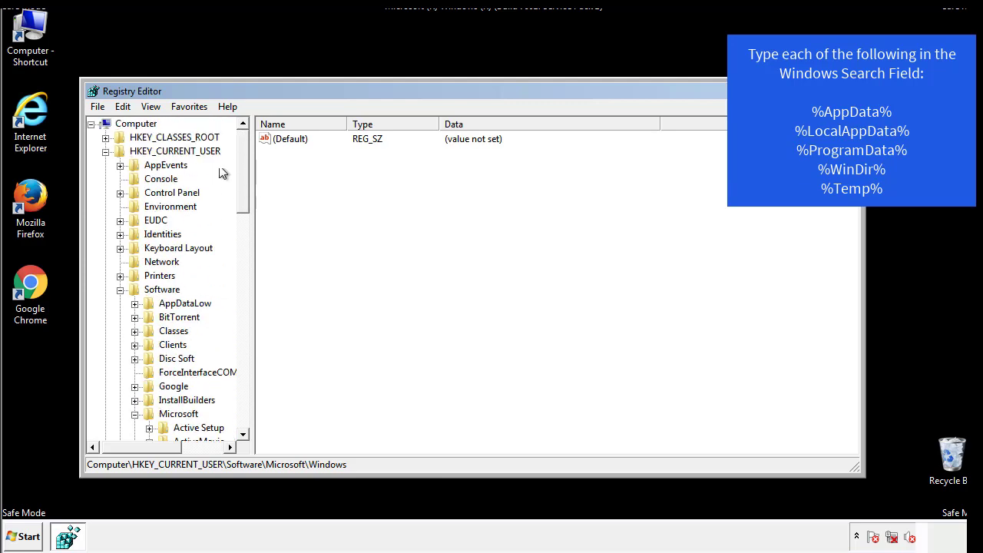
Step: Use Edit > Find to search the registry for %temp%, landing on the VolumeCaches\Temporary Files key
click(123, 106)
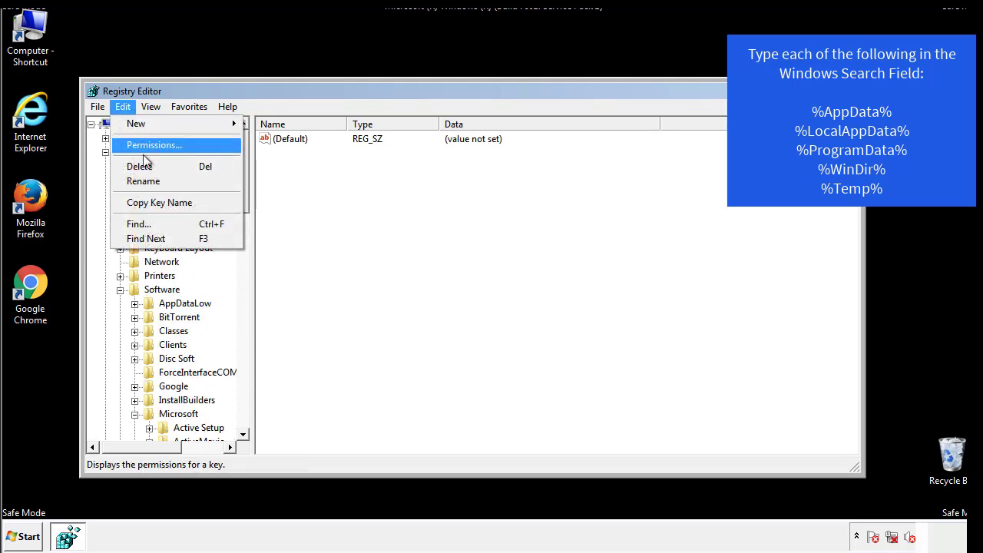
click(139, 224)
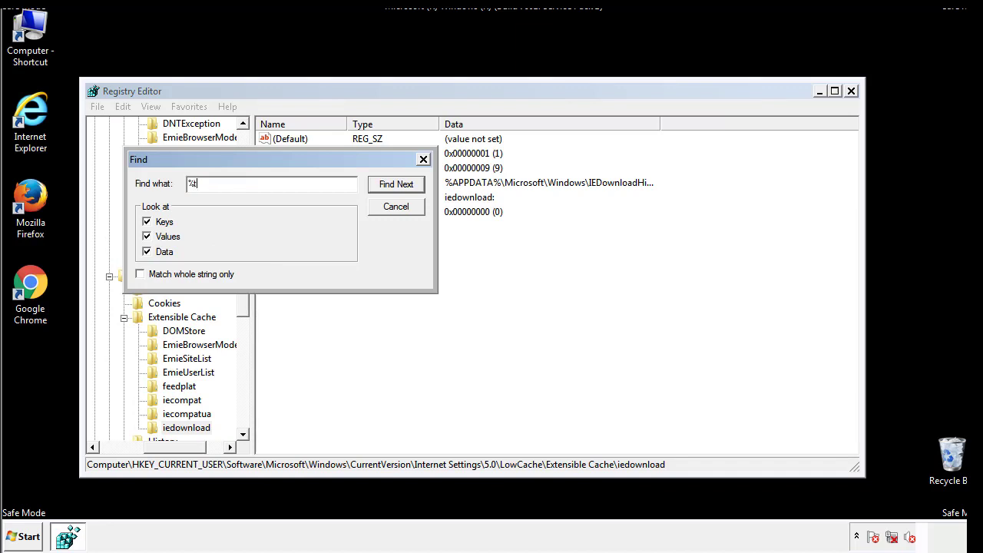
text(temp%)
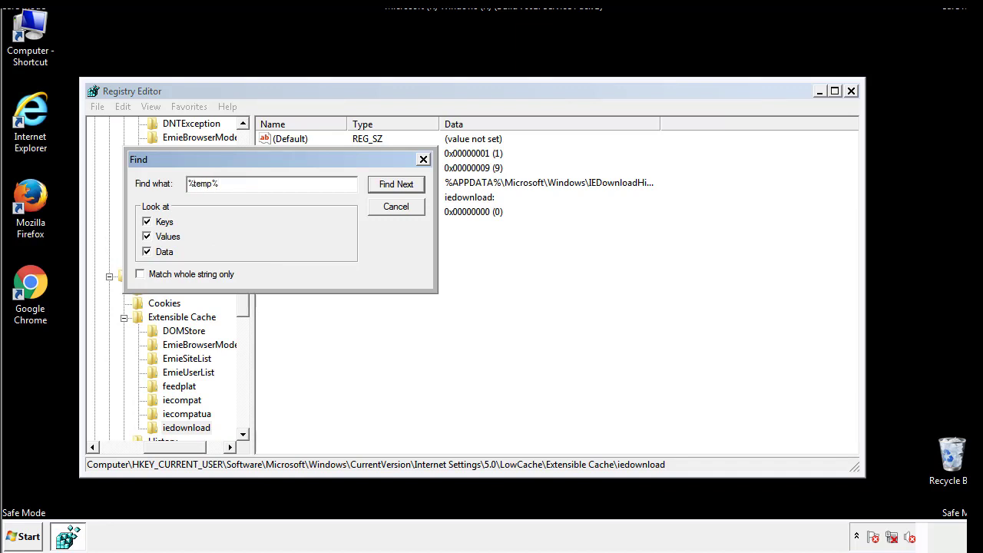
click(396, 184)
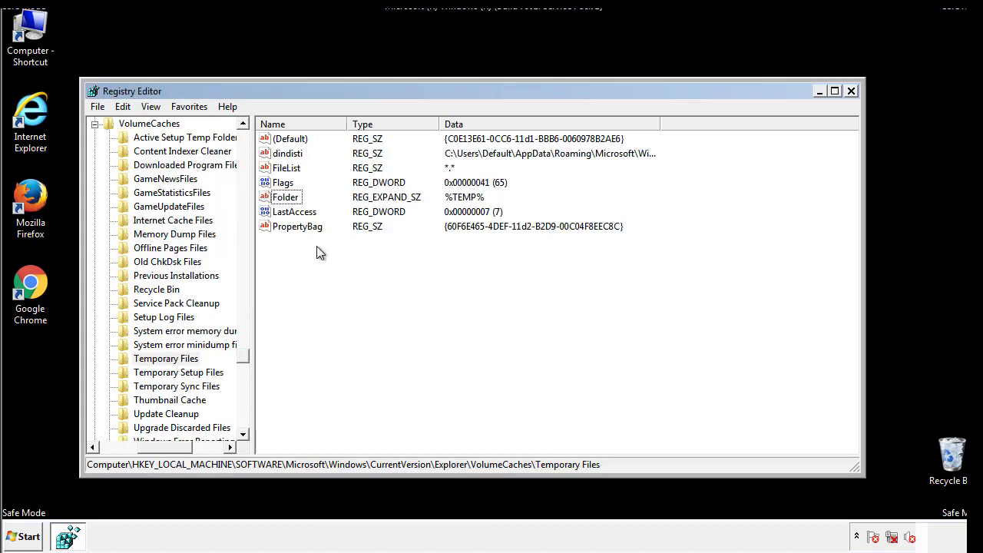
Step: Select all values in Temporary Files and permanently delete them, leaving only (Default)
key(ctrl+a)
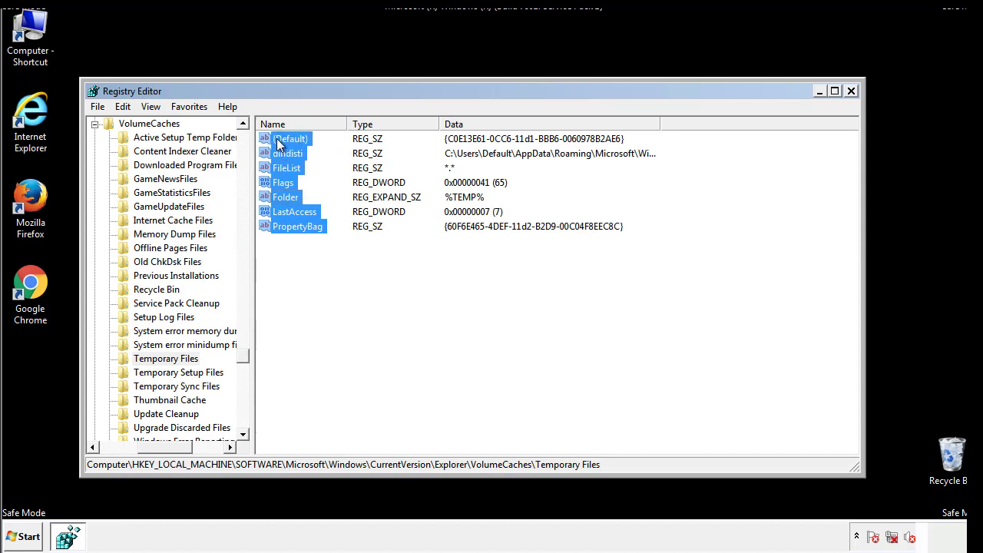
right_click(291, 139)
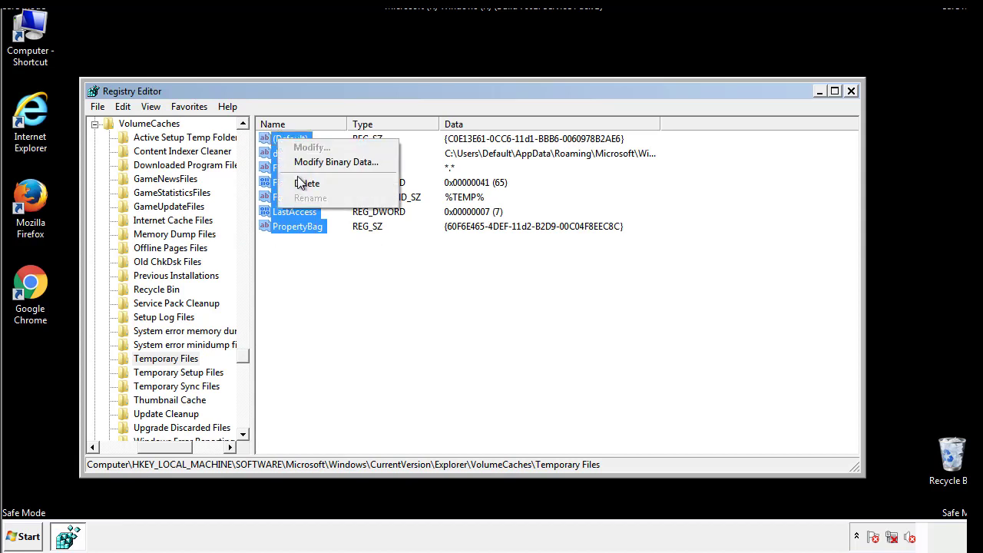
click(307, 182)
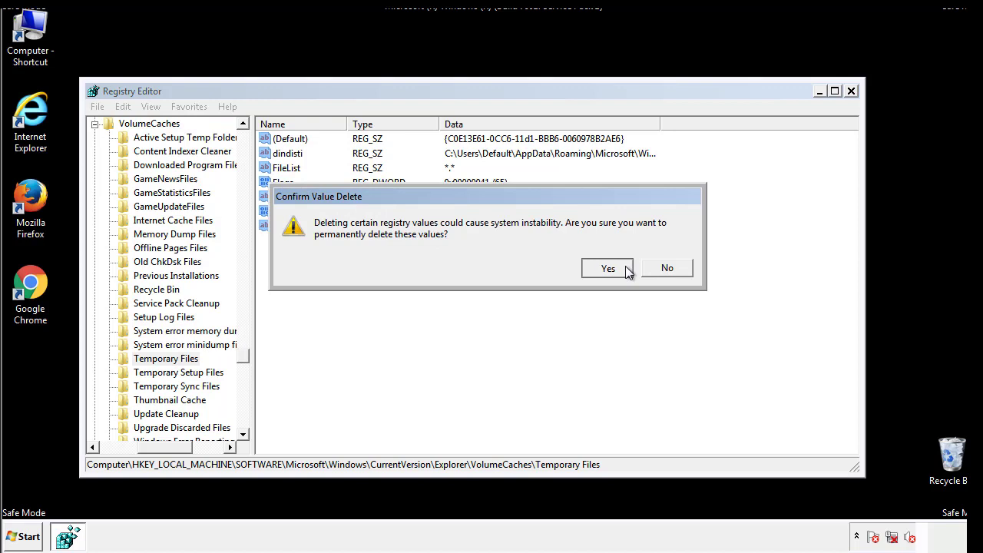
click(609, 267)
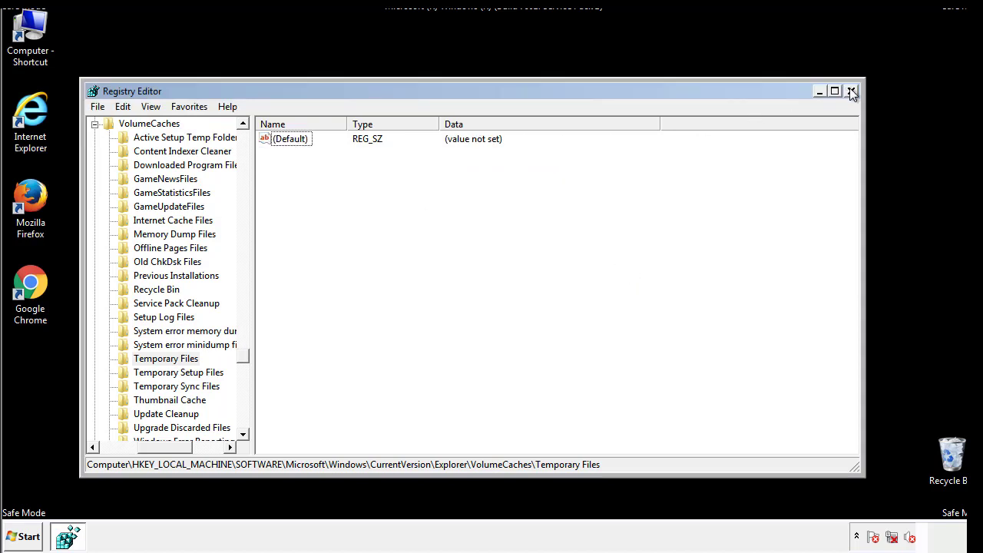
Step: Close Registry Editor and search Start for msconfig
click(852, 91)
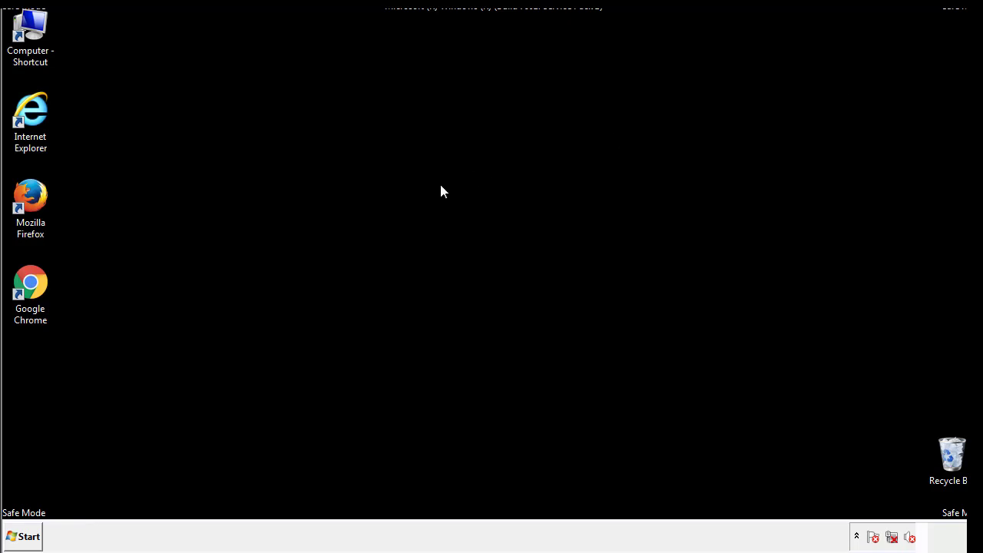
mouse_move(40, 384)
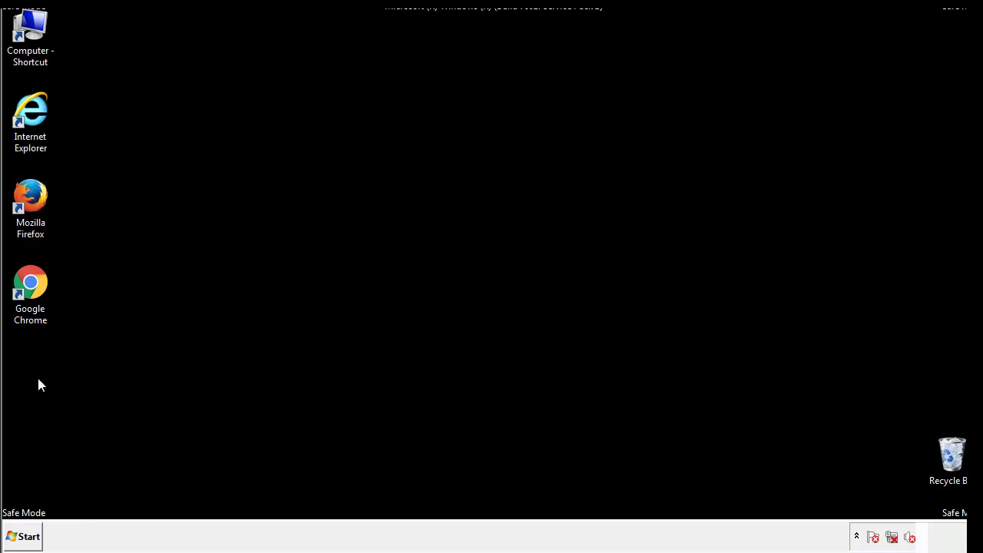
click(22, 536)
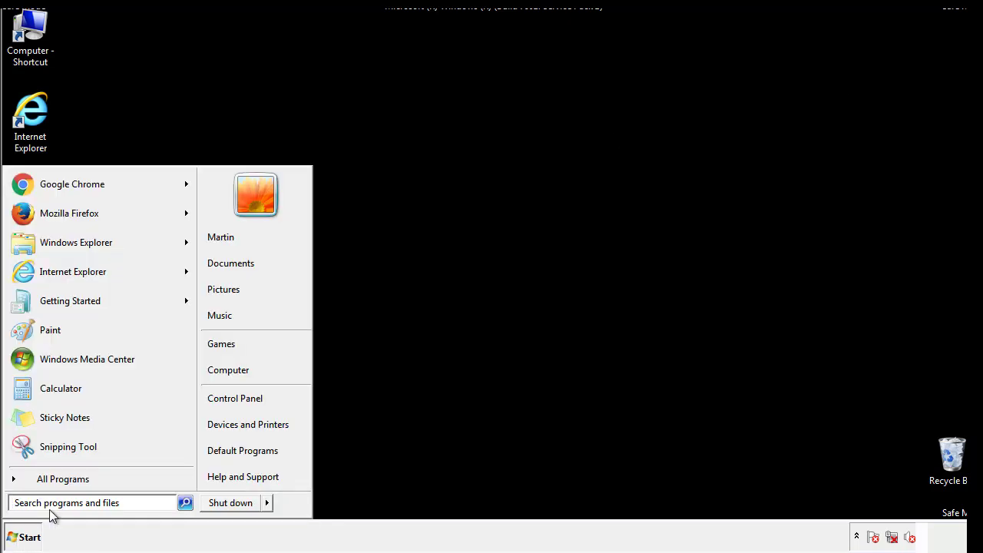
text(mscon)
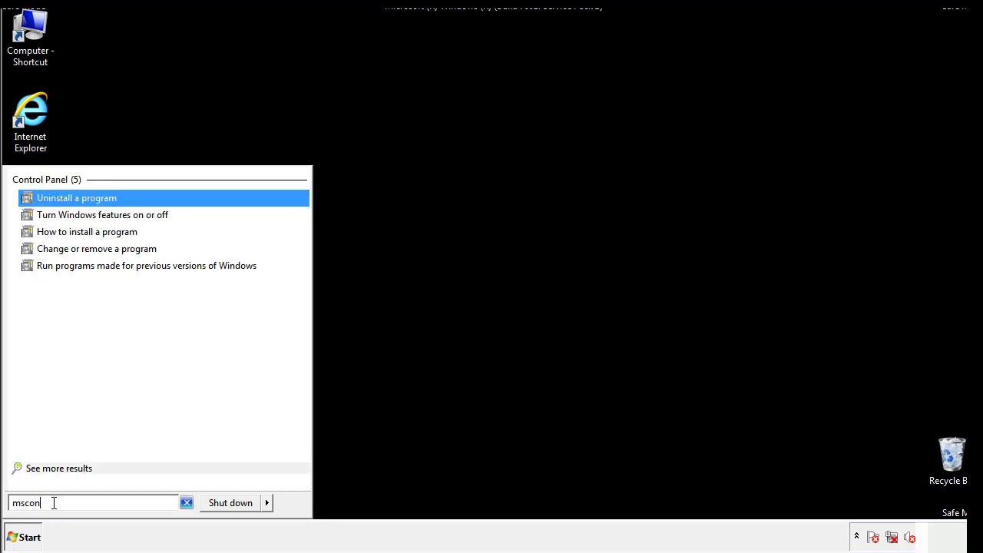
text(fig)
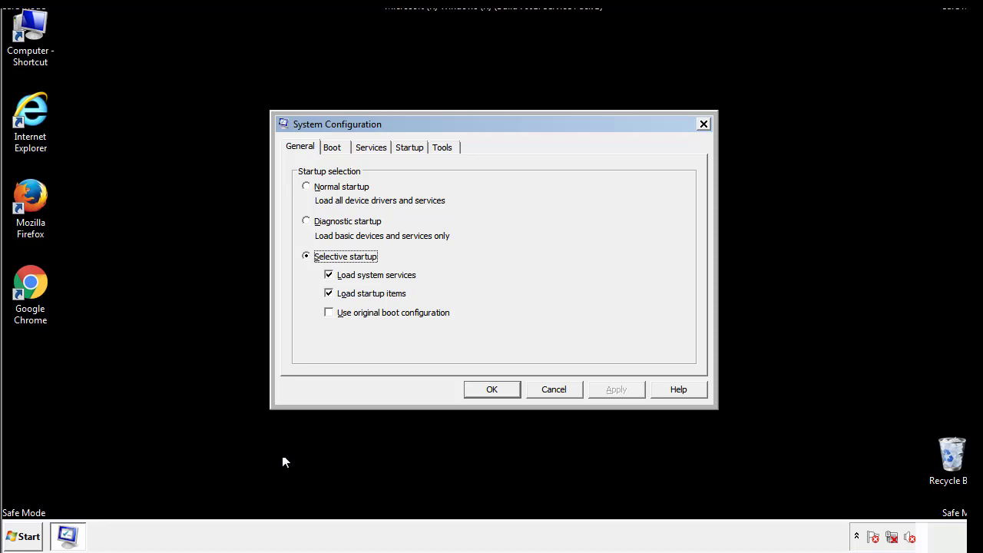
Step: Uncheck Safe boot for Windows 7 on the Boot tab, confirm with OK and restart the computer
click(331, 148)
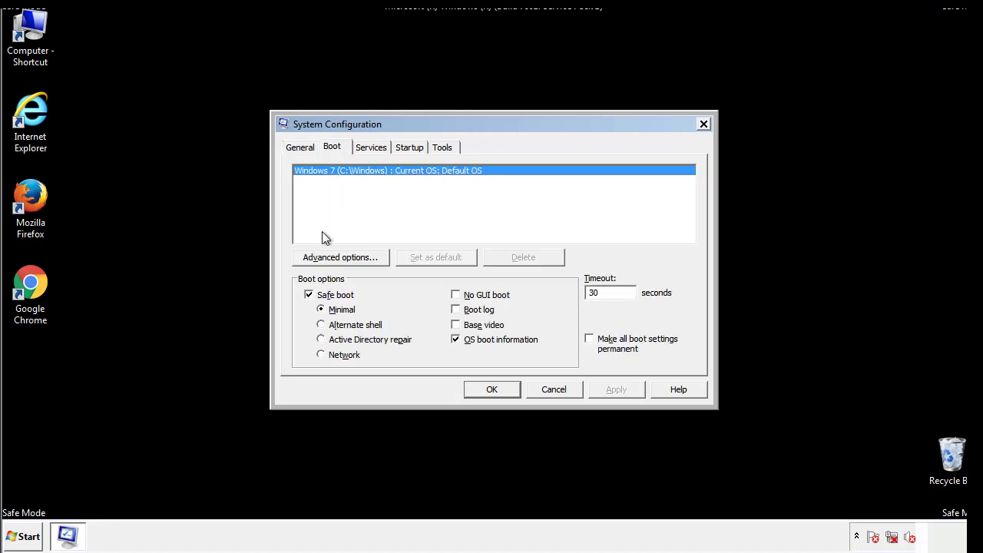
click(309, 295)
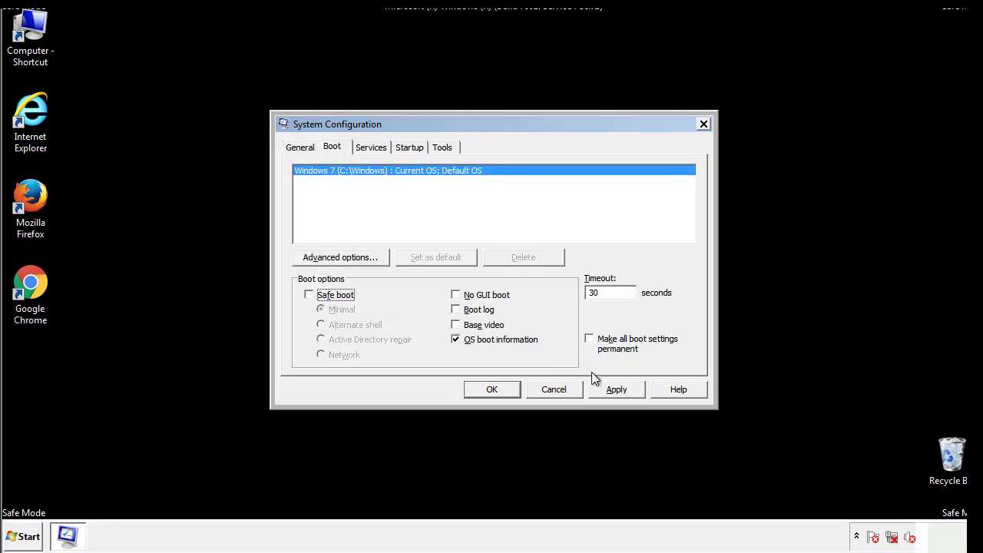
click(492, 390)
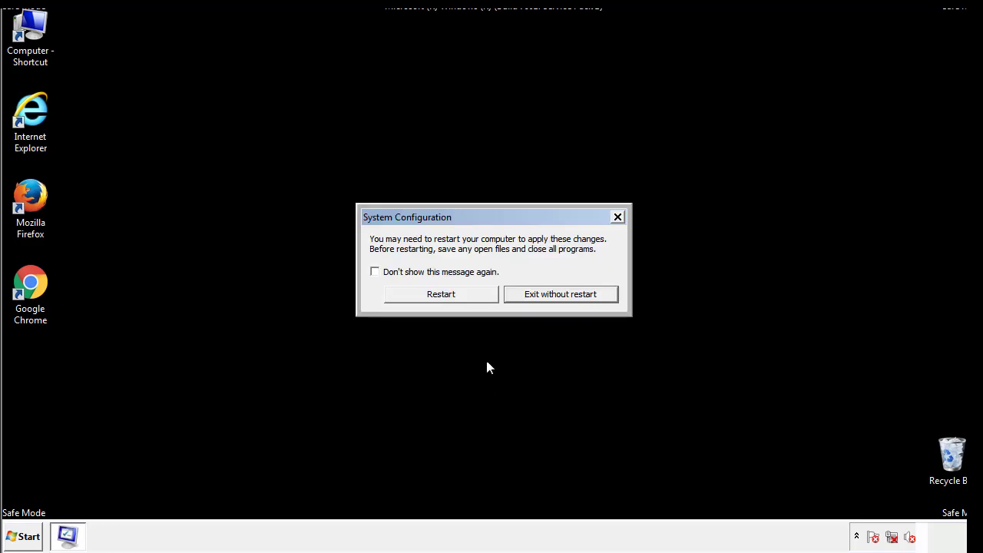
click(441, 293)
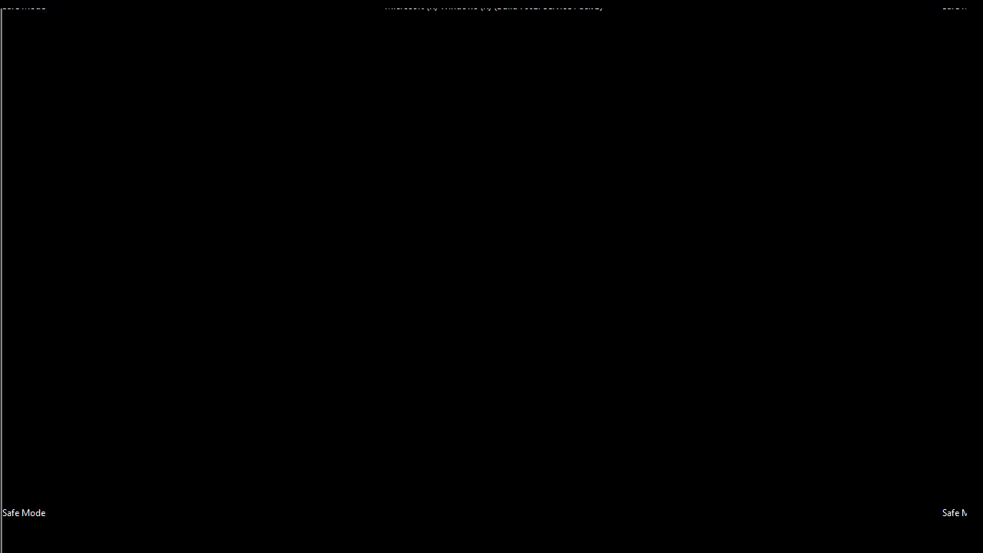